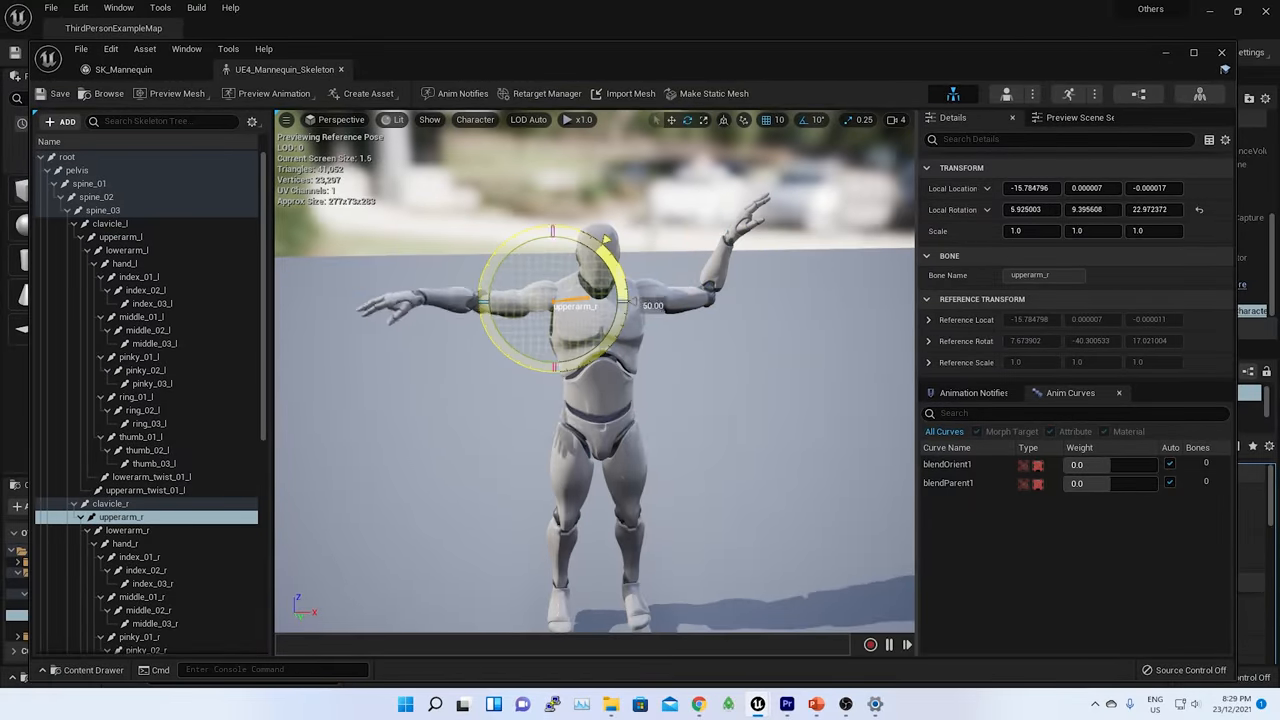
- Select the upper-arm and right forearm bones in the Skeleton Tree to pose the arms raised
click(128, 530)
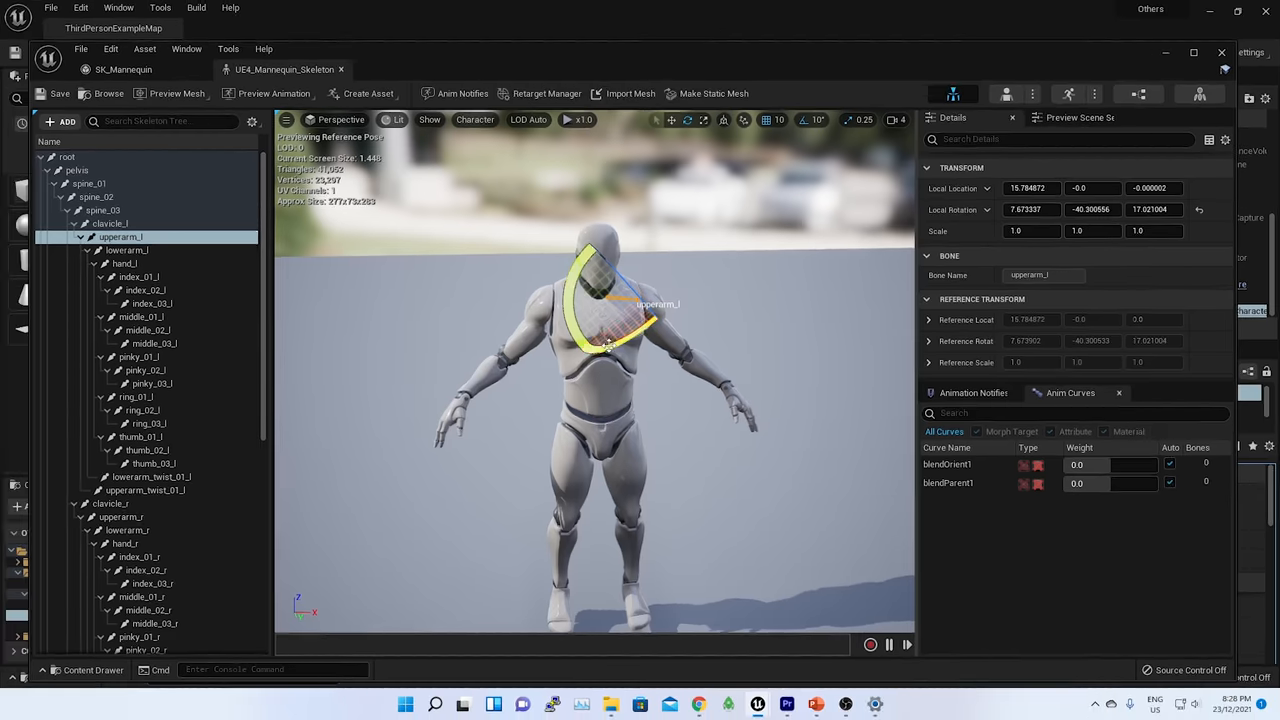
click(128, 248)
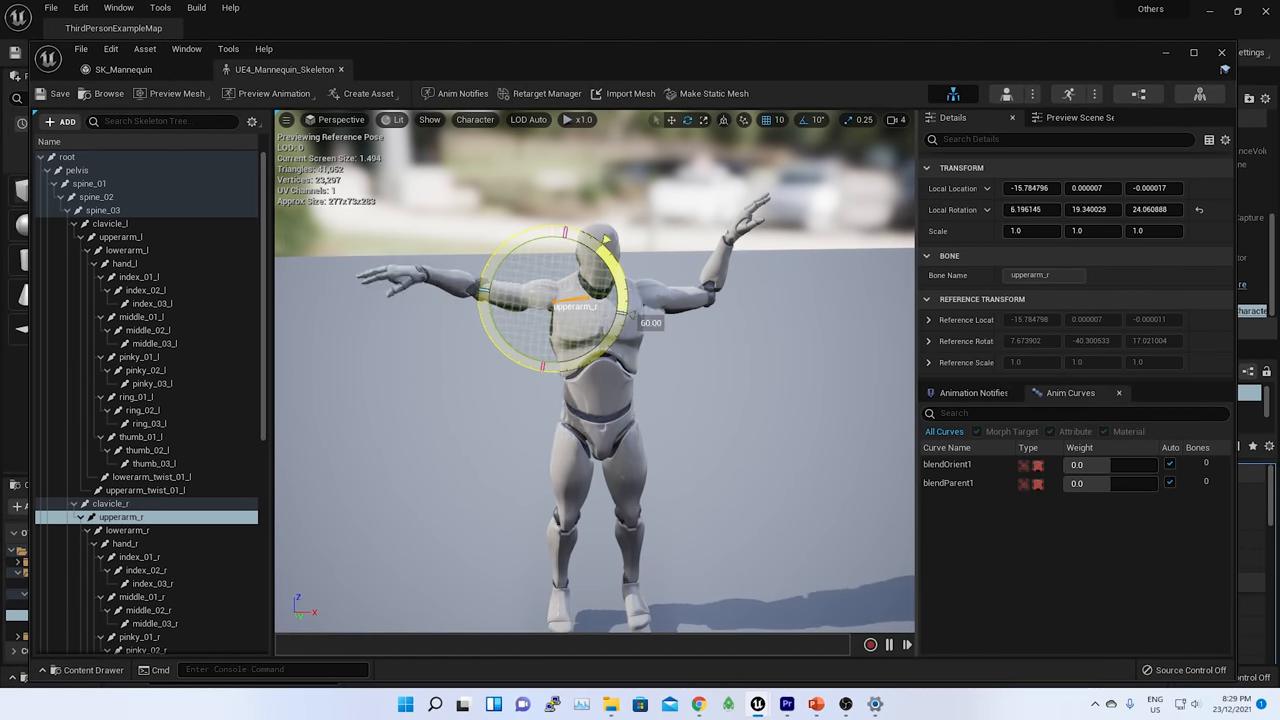
click(128, 530)
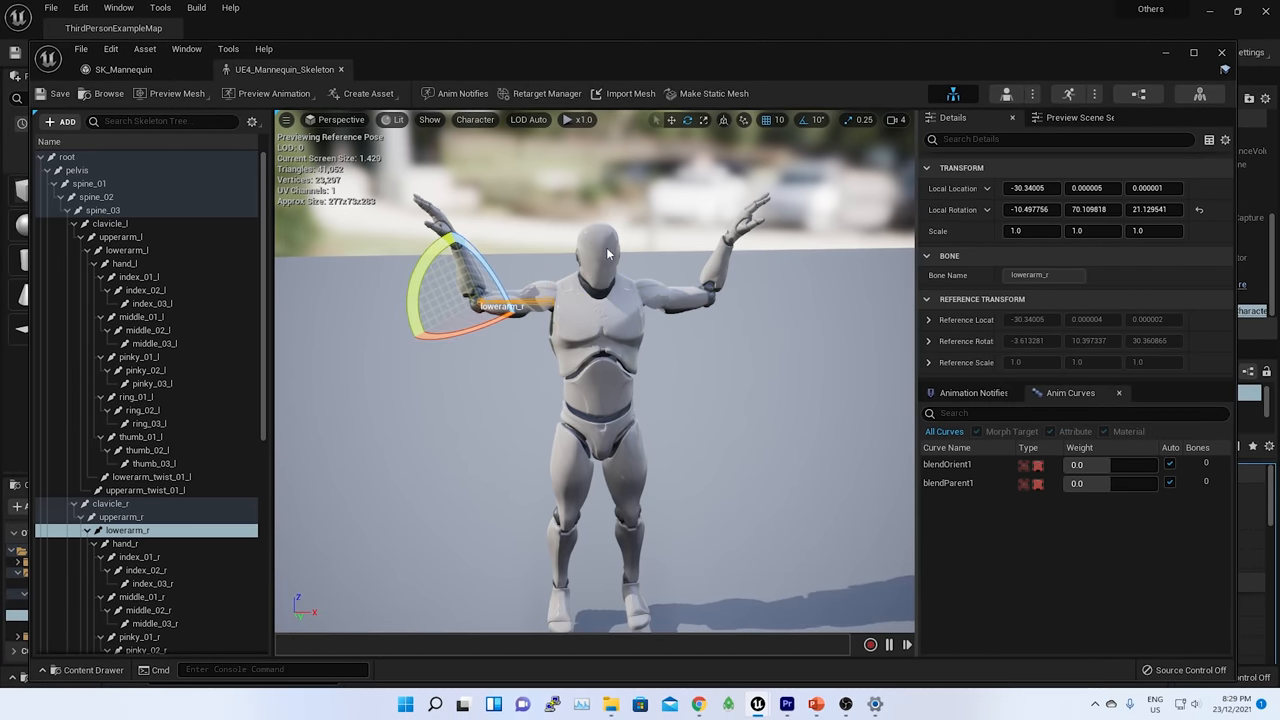
click(84, 408)
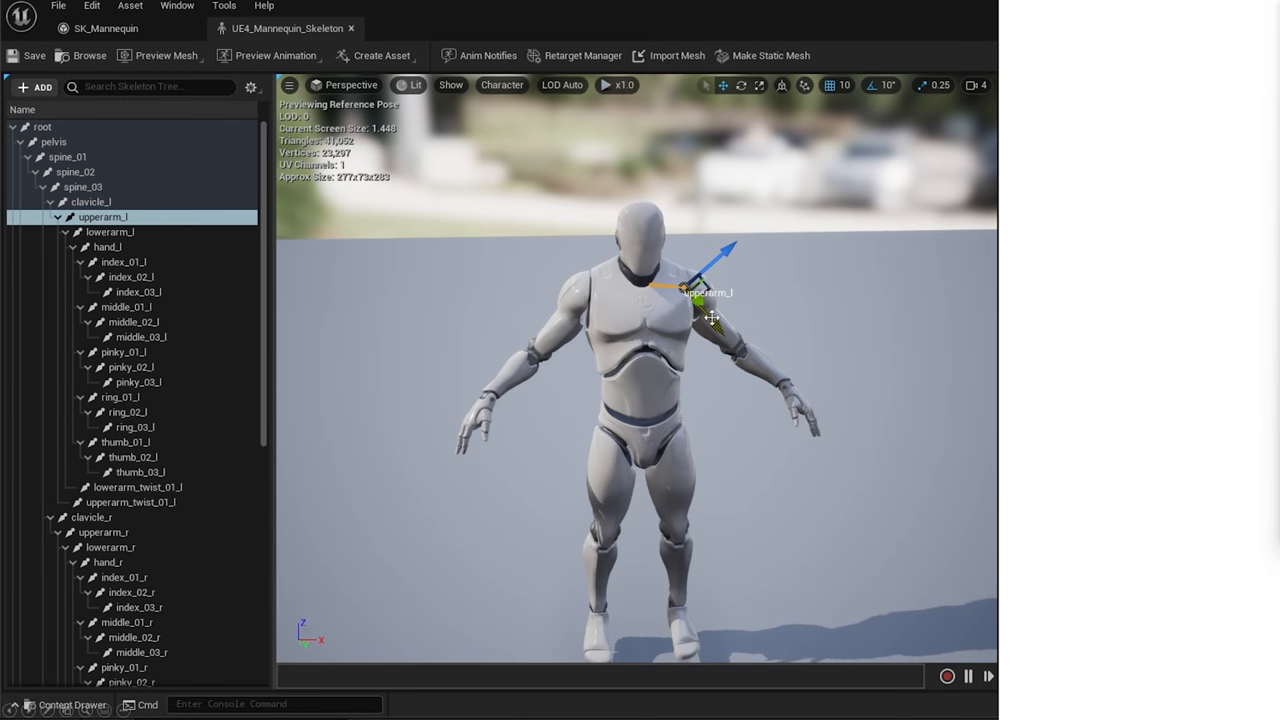
mouse_move(1120, 420)
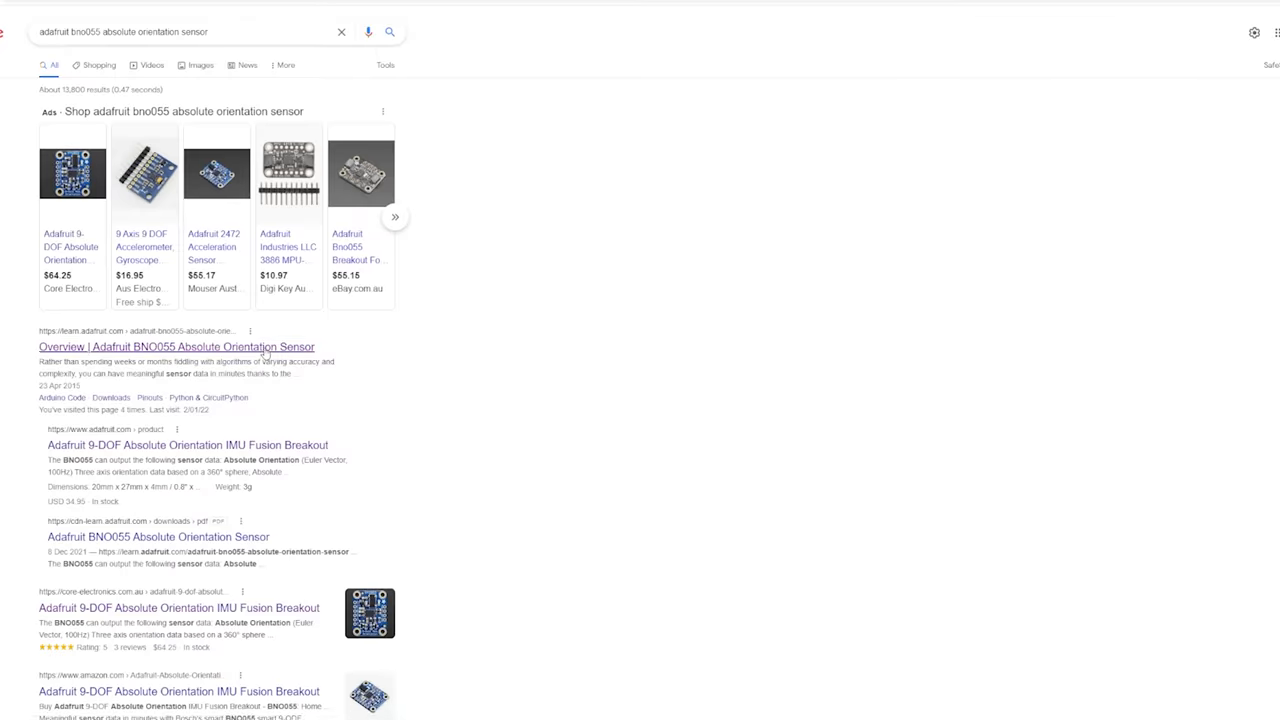
- View the Adafruit BNO055 overview guide and scroll through it
click(176, 346)
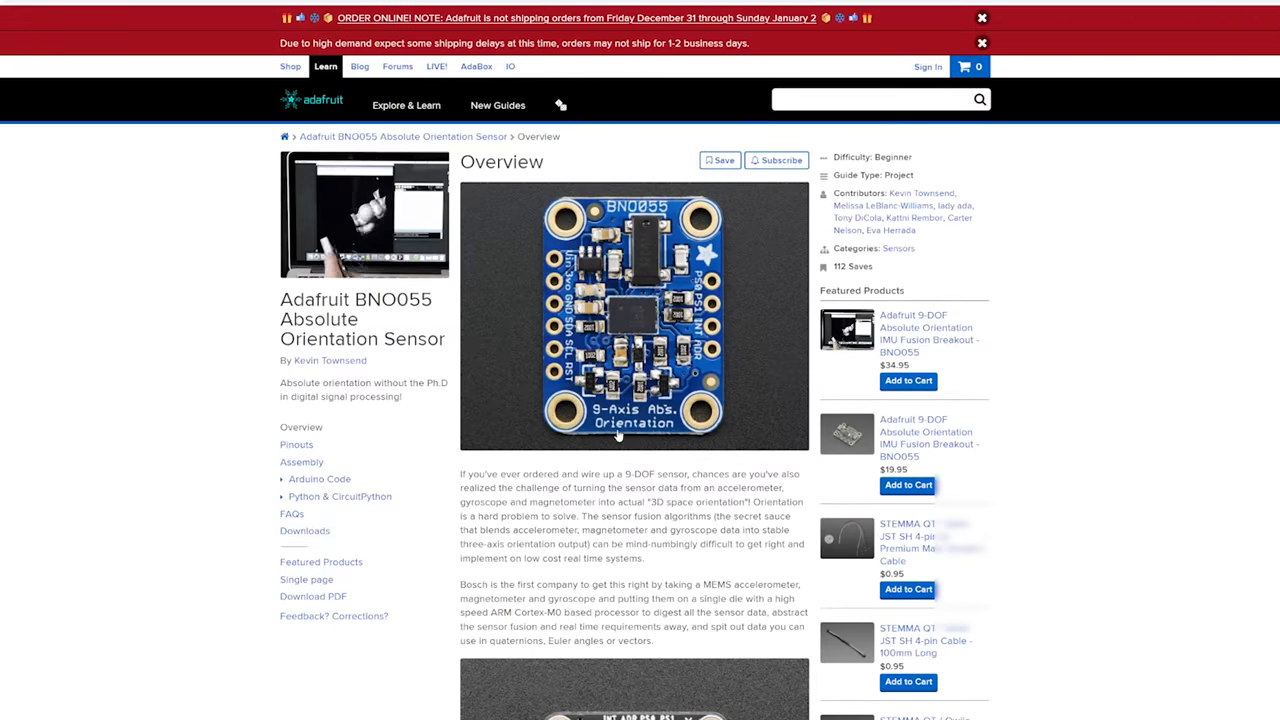
scroll(down, 3)
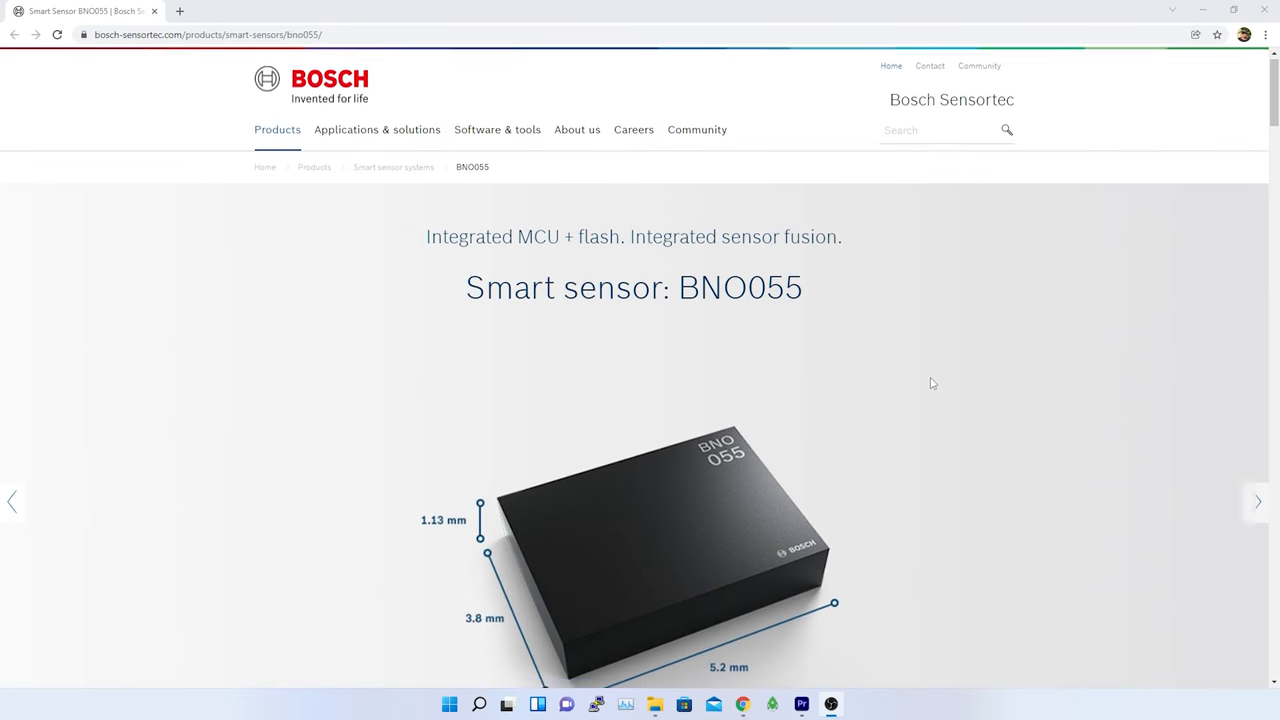
scroll(down, 3)
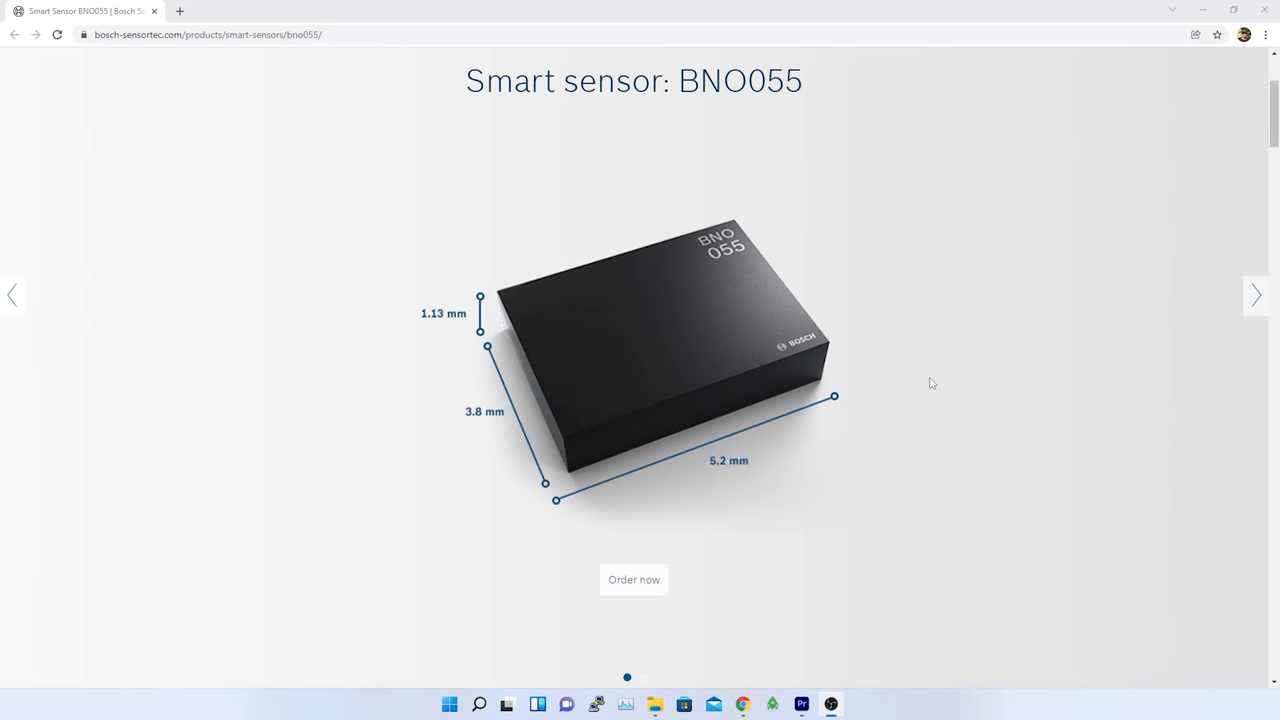
scroll(down, 3)
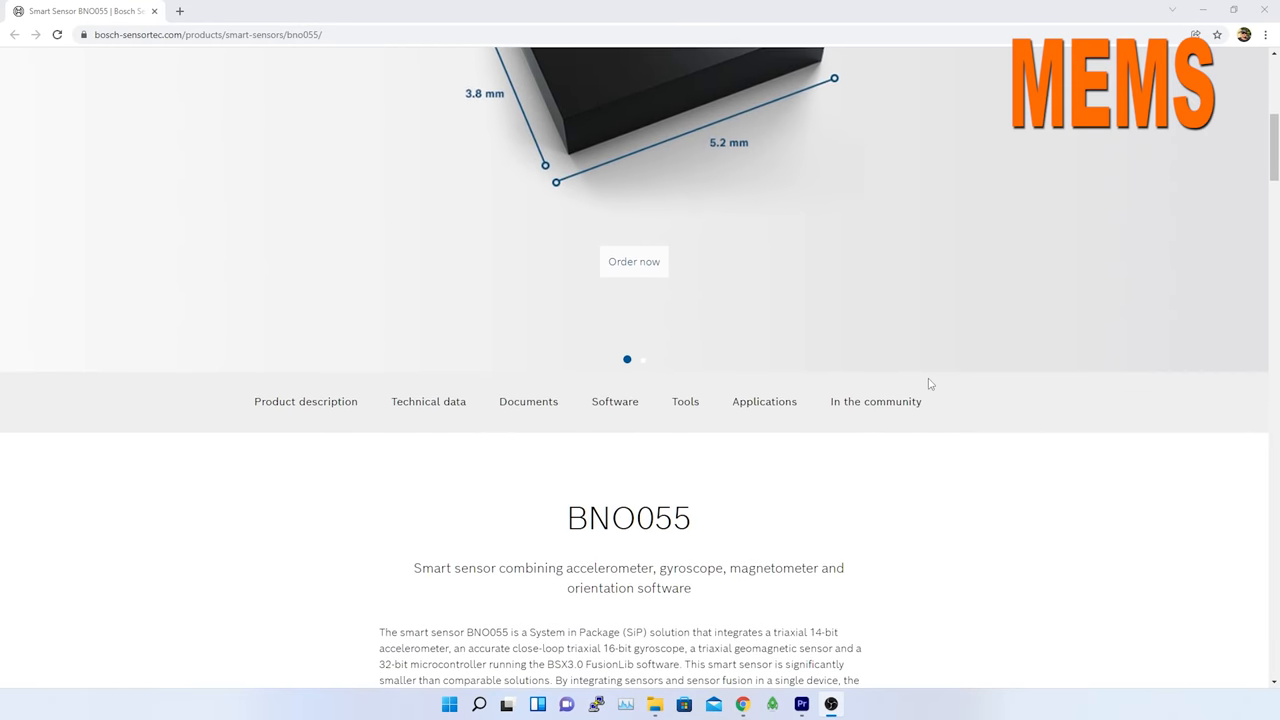
scroll(down, 3)
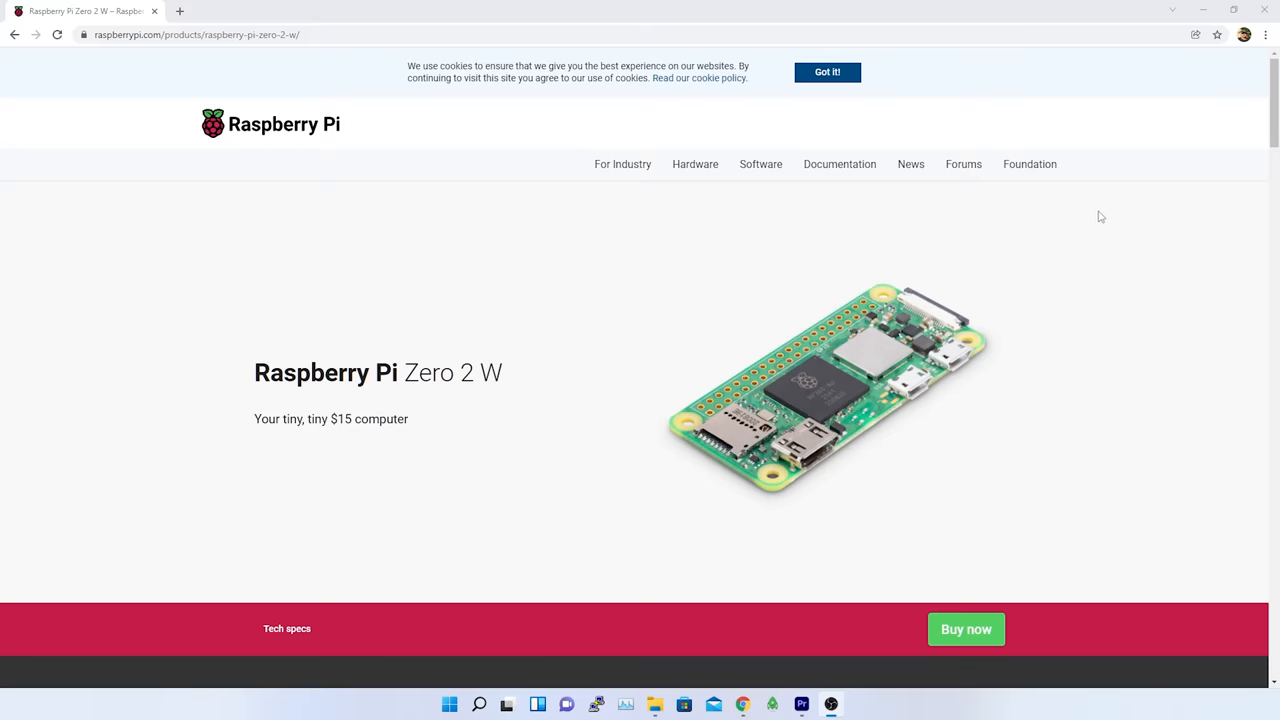
- Scroll down the Raspberry Pi Zero 2 W page to its specifications
scroll(down, 3)
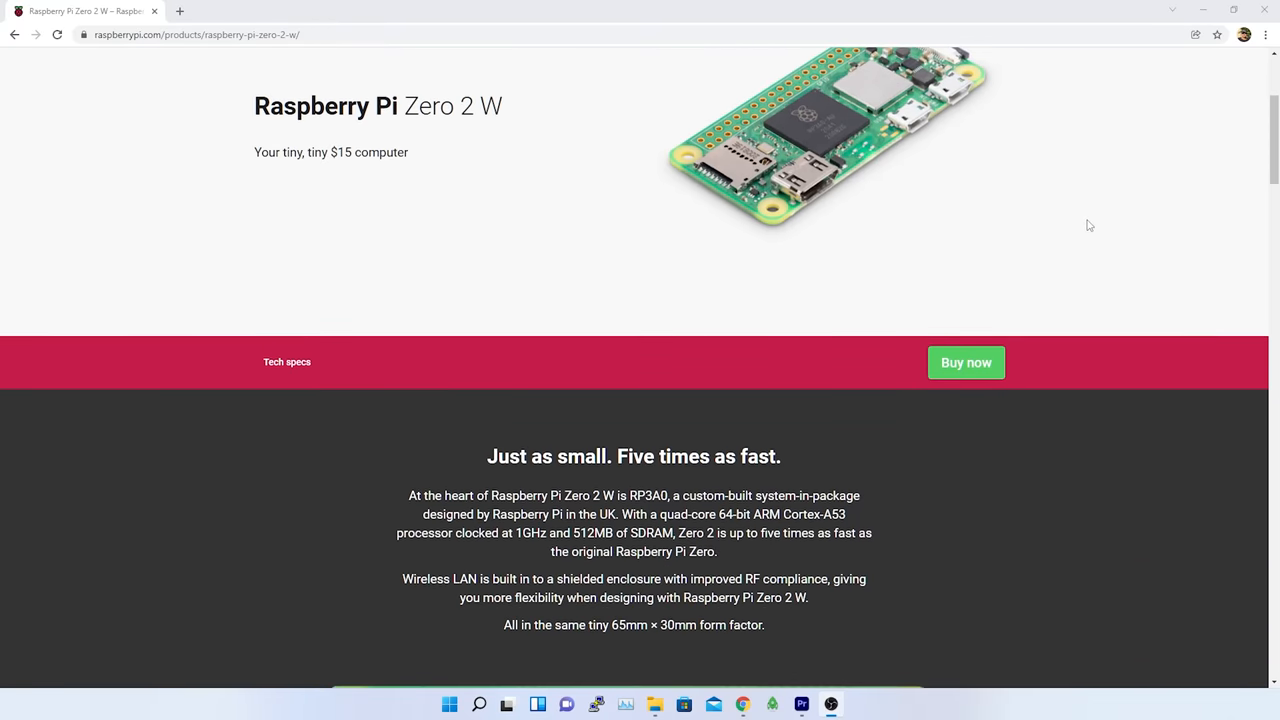
scroll(down, 3)
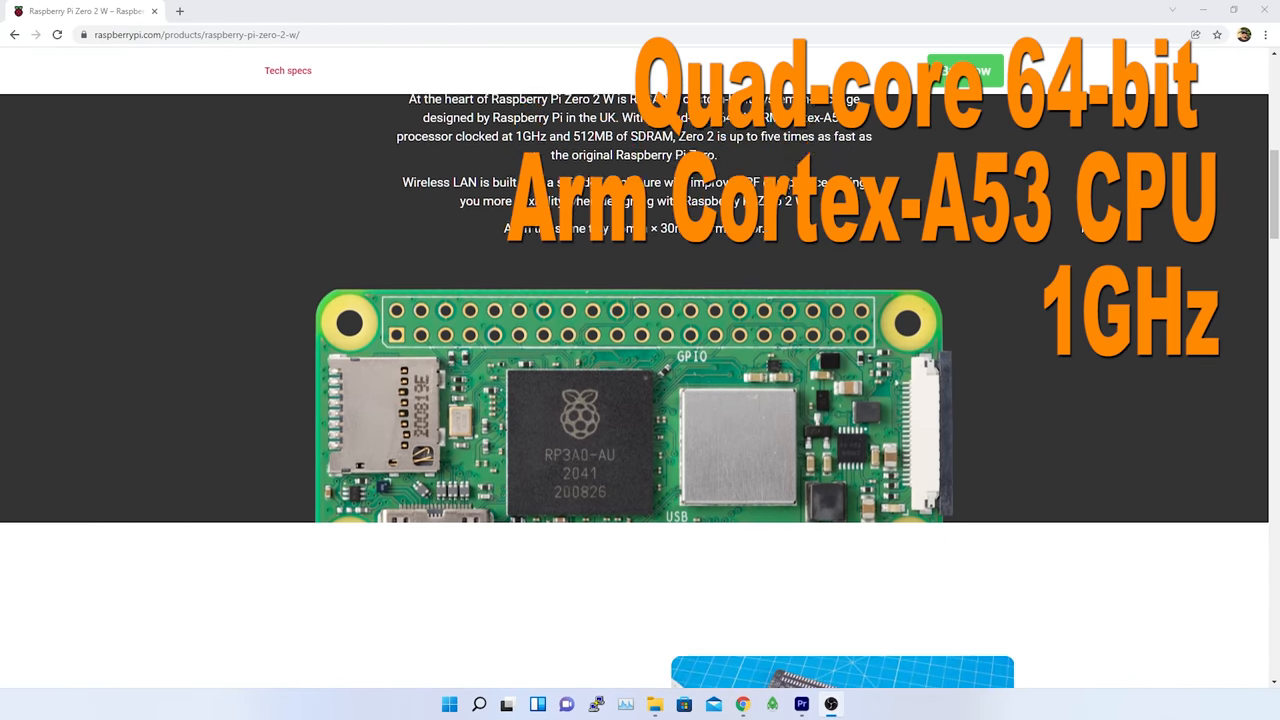
scroll(down, 3)
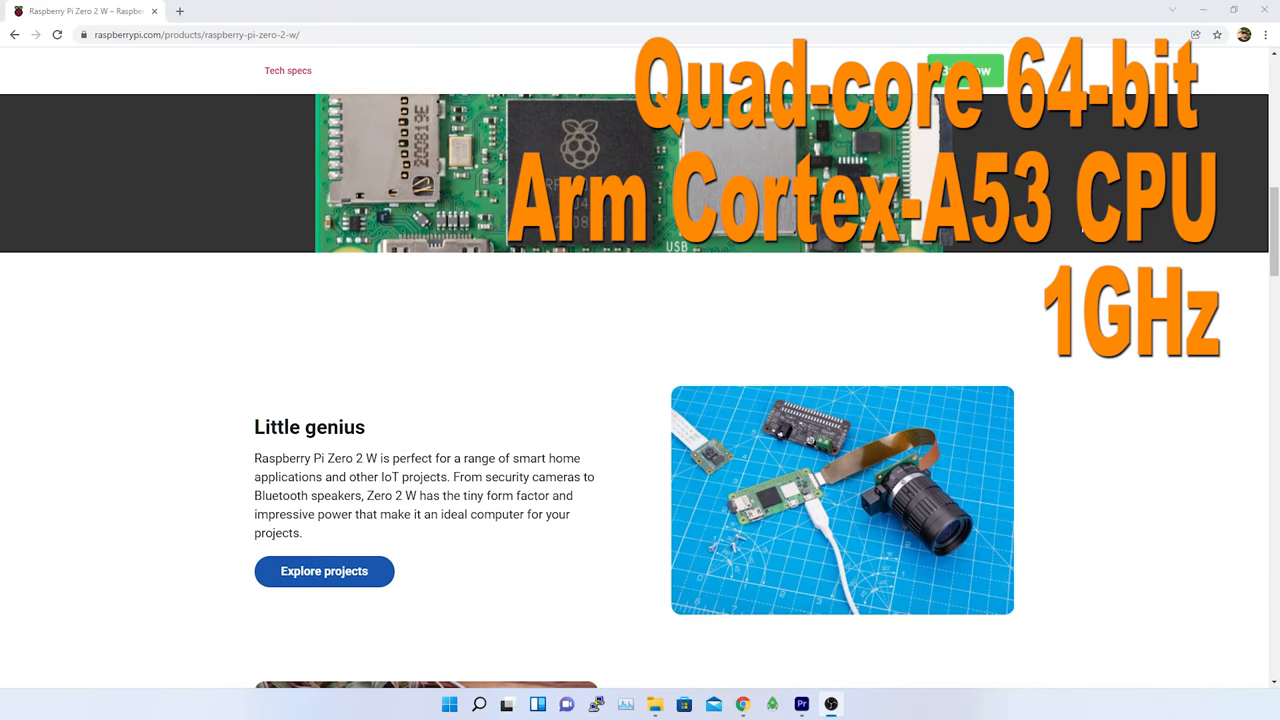
scroll(down, 3)
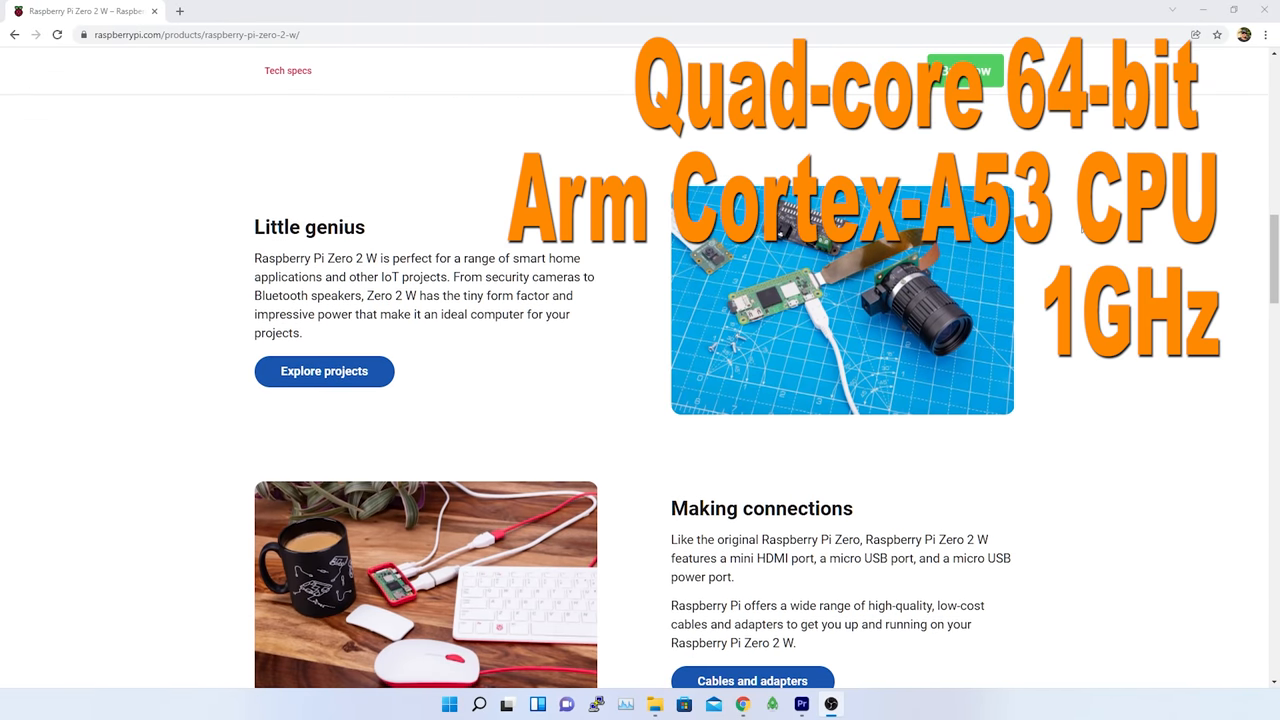
scroll(down, 3)
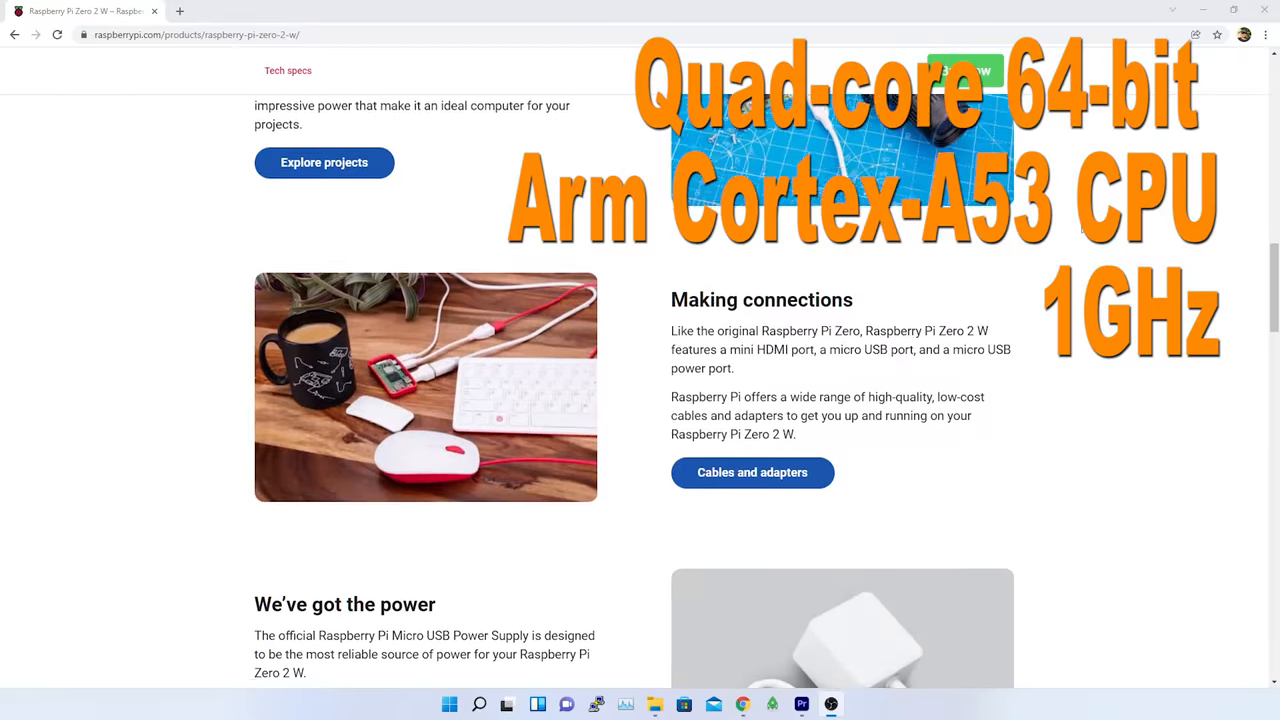
scroll(down, 3)
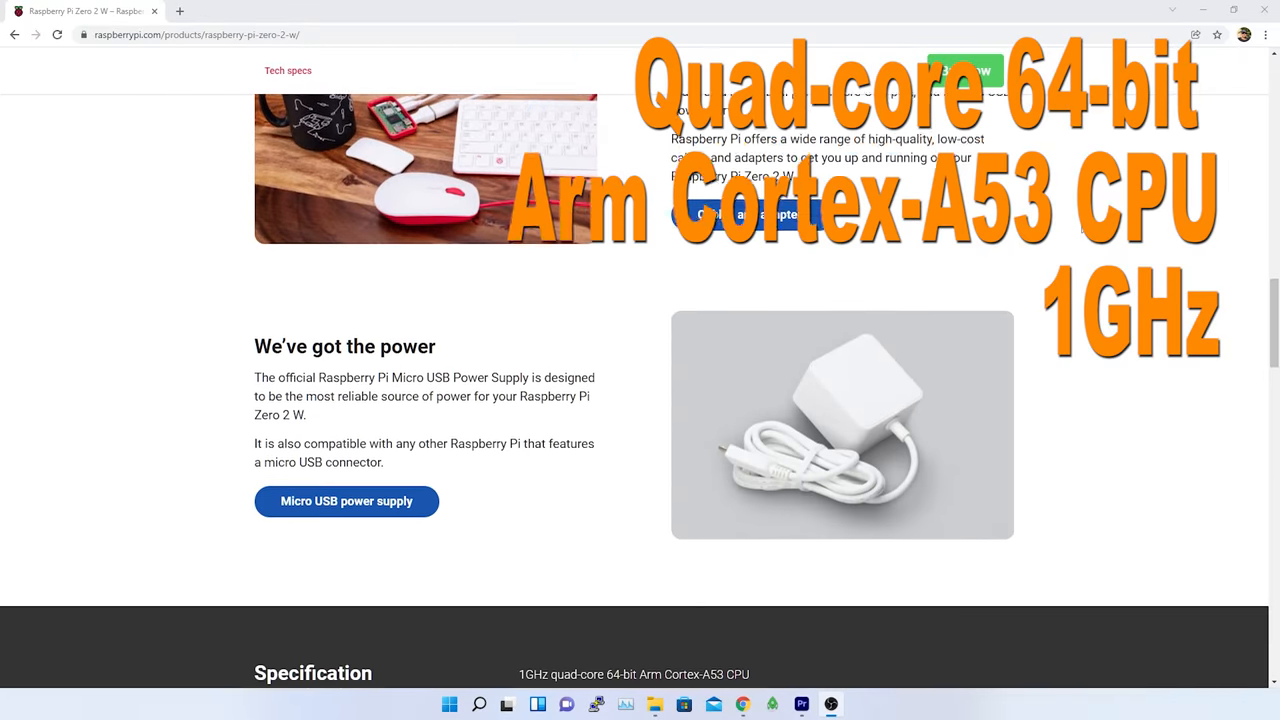
scroll(down, 3)
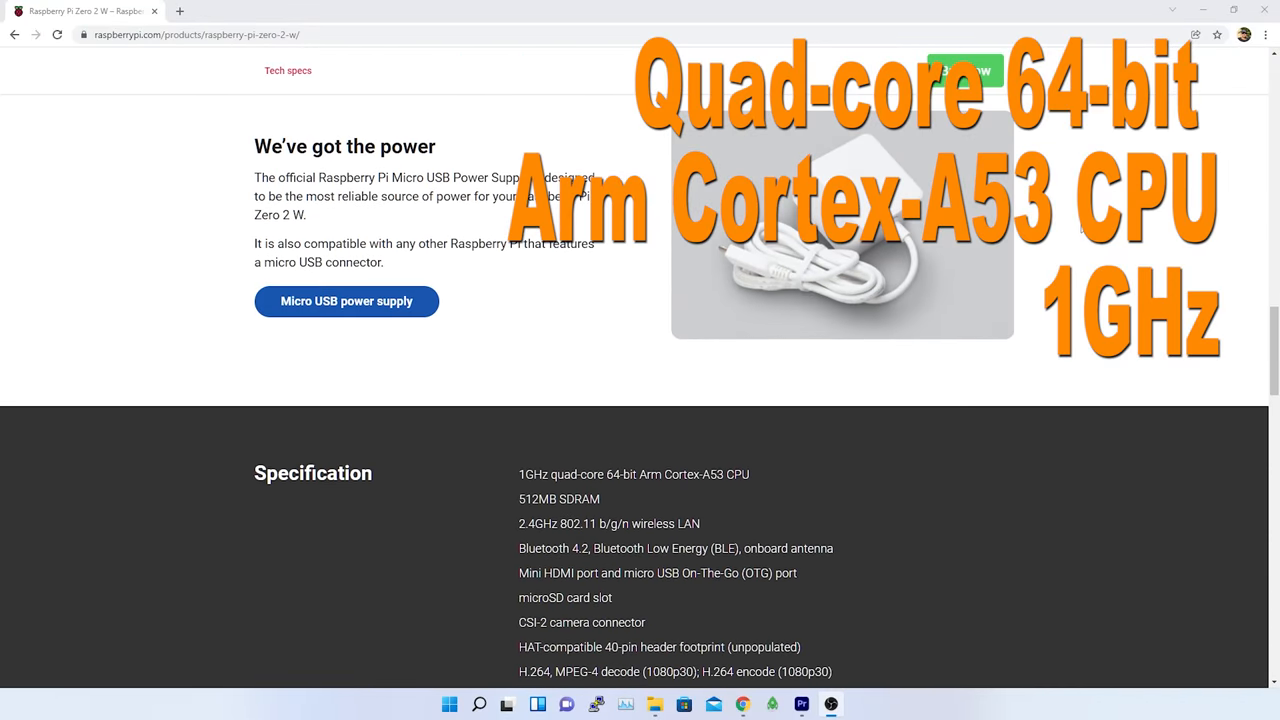
scroll(down, 3)
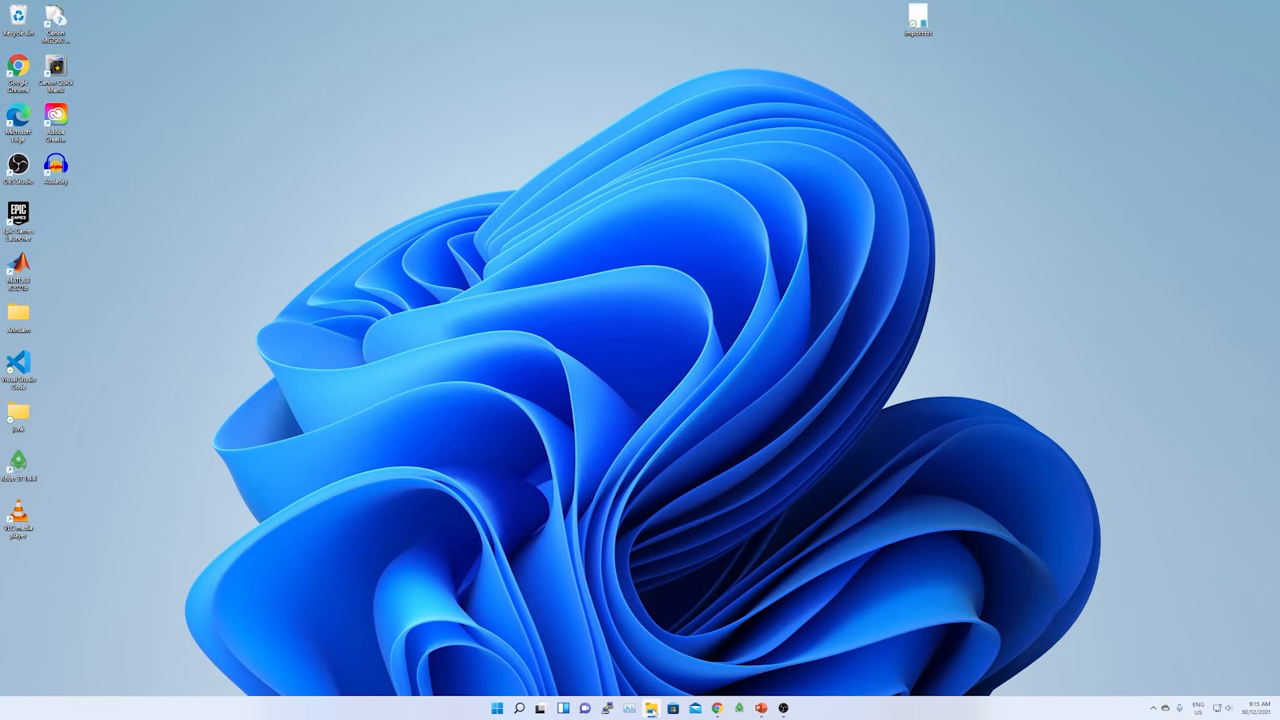
- Show the empty boot (E:) drive in File Explorer, then bring up the browser
click(652, 708)
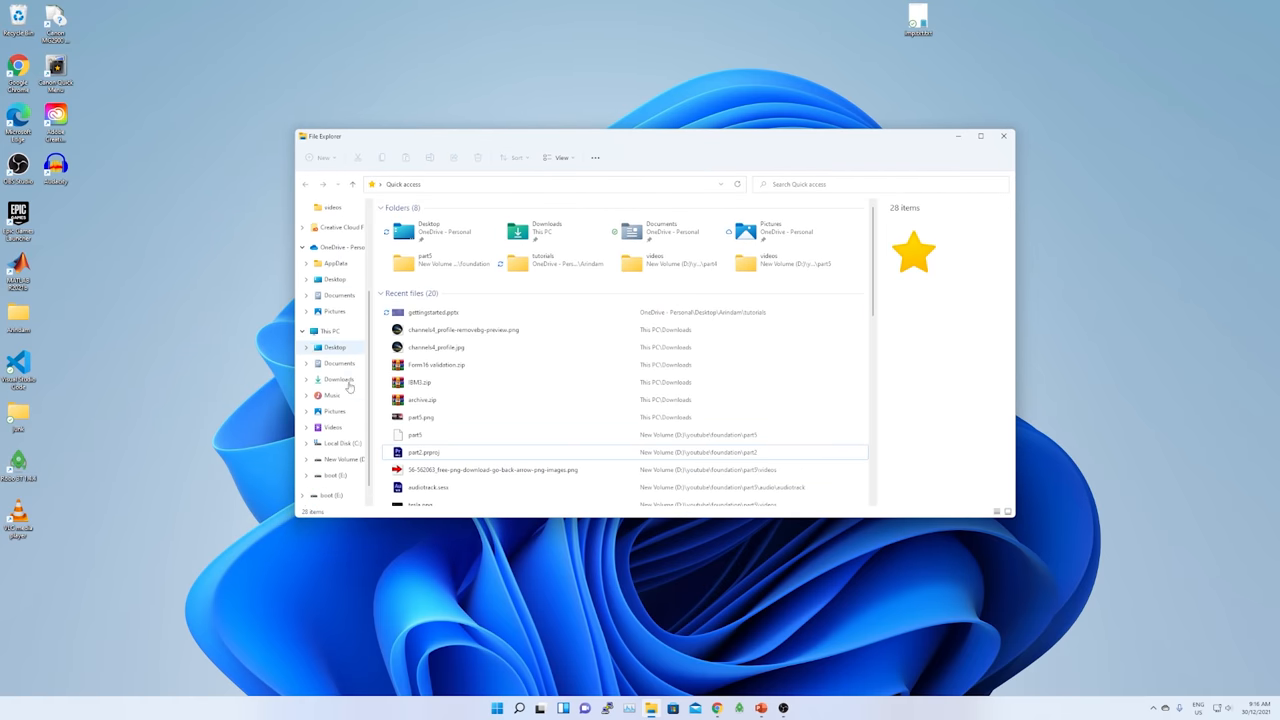
click(336, 458)
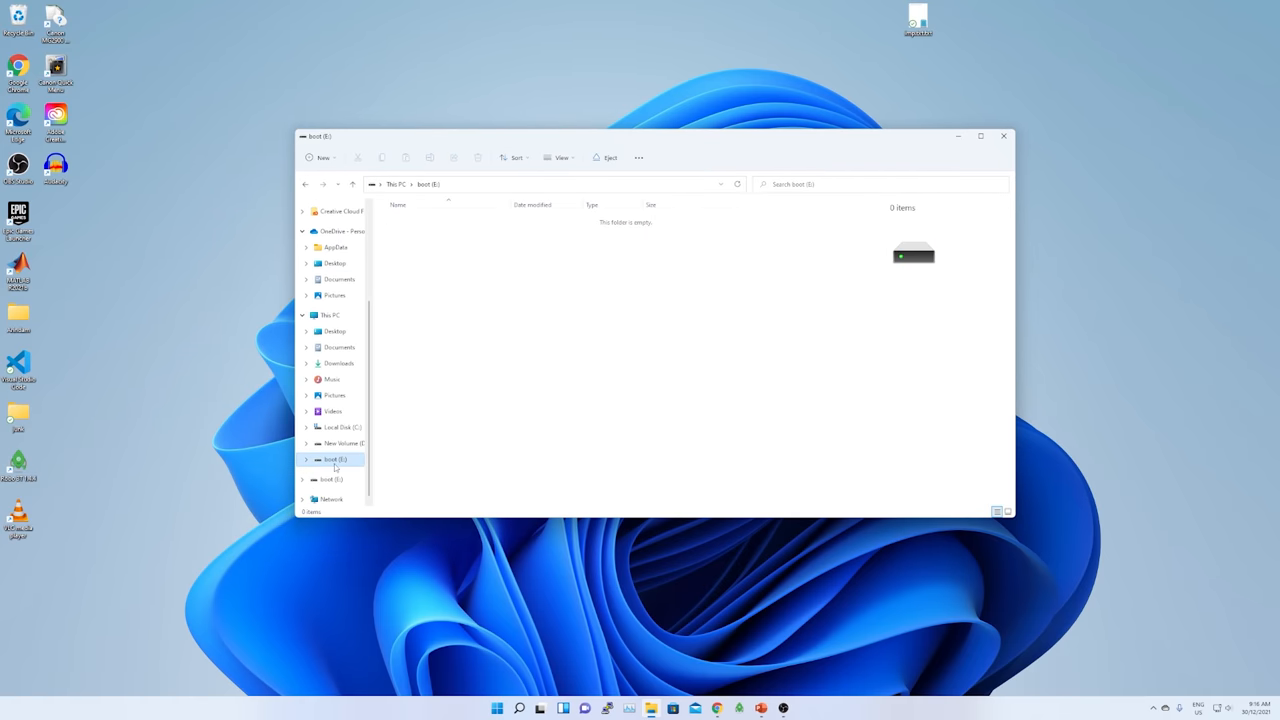
click(716, 708)
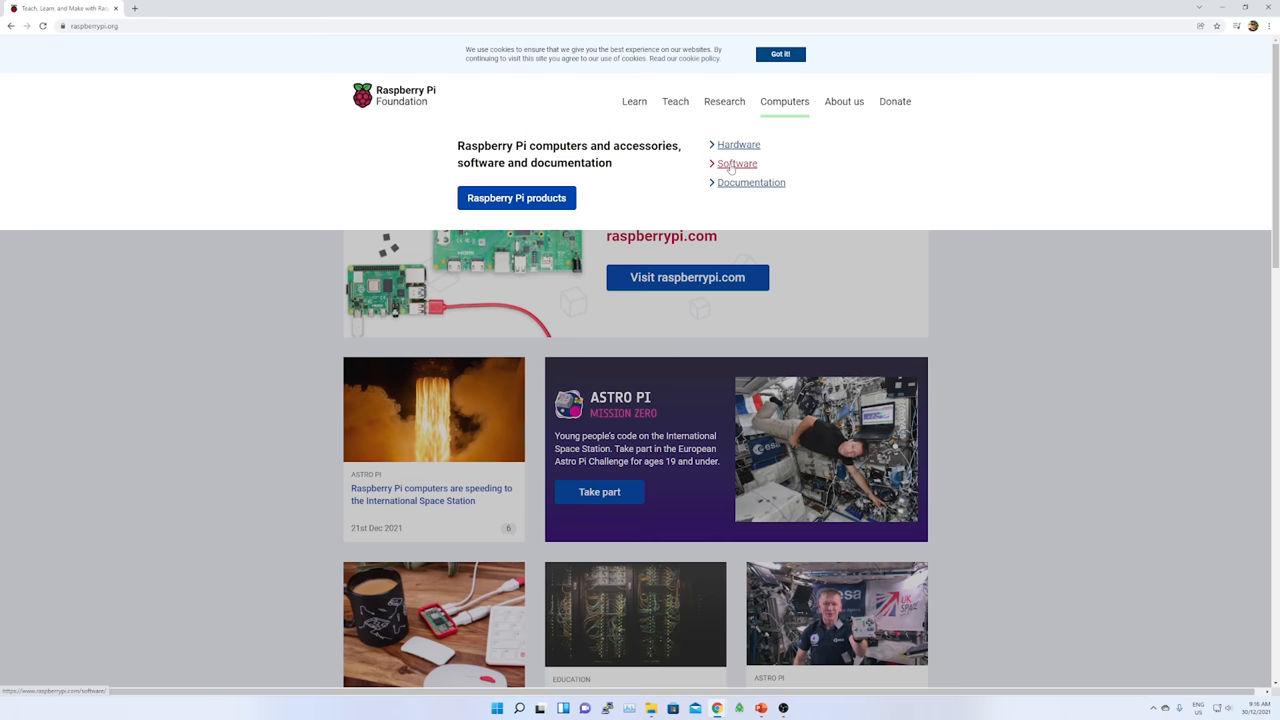
- Start downloading the Raspberry Pi OS Lite image from the operating system images page
click(736, 164)
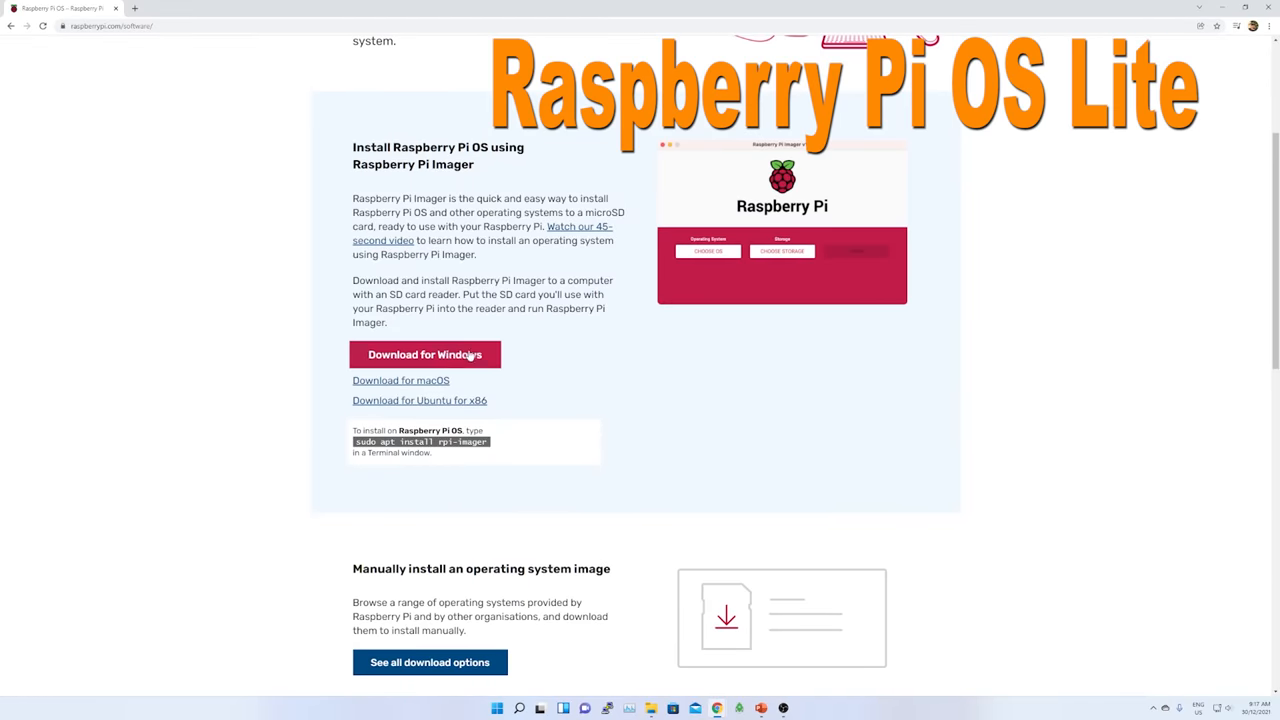
click(424, 354)
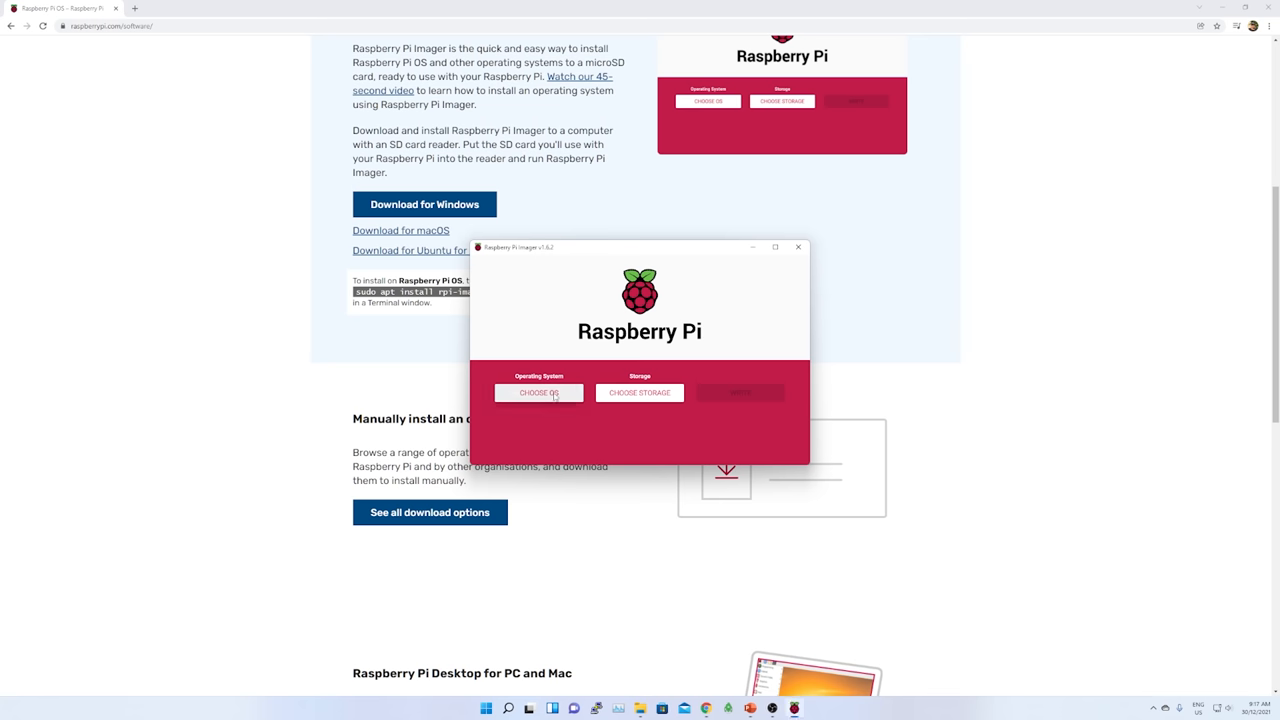
click(538, 392)
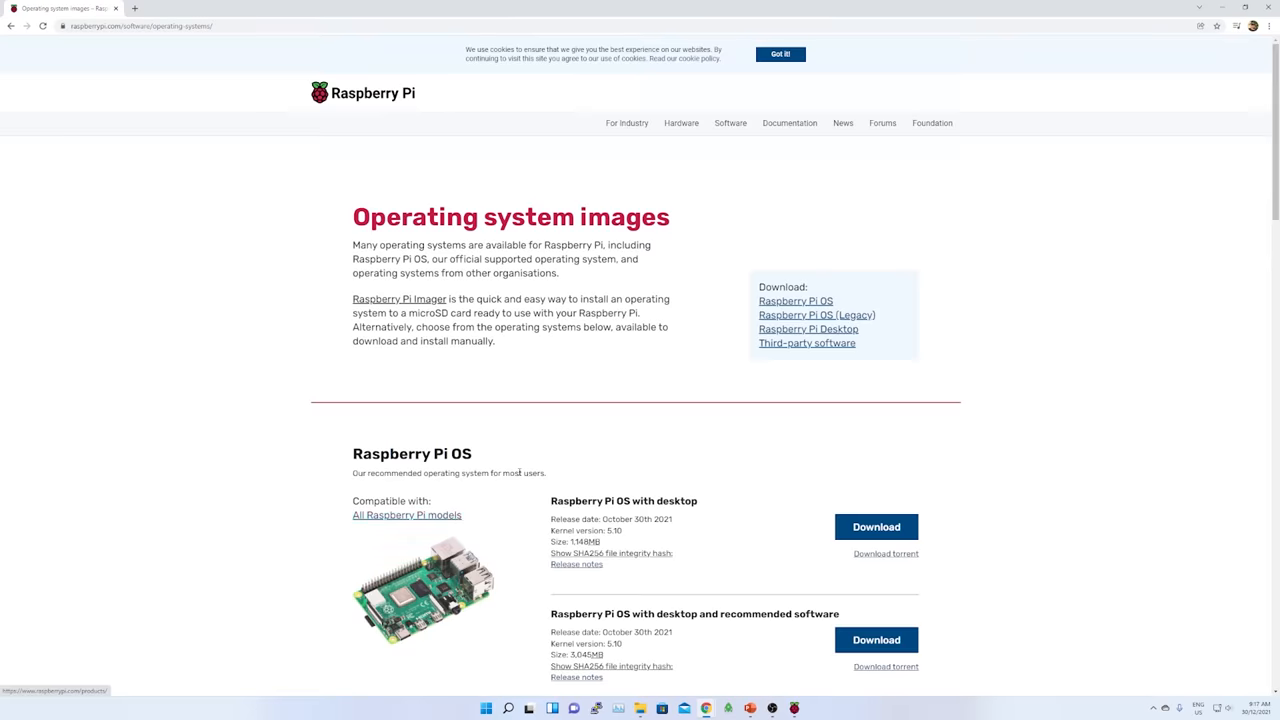
scroll(down, 3)
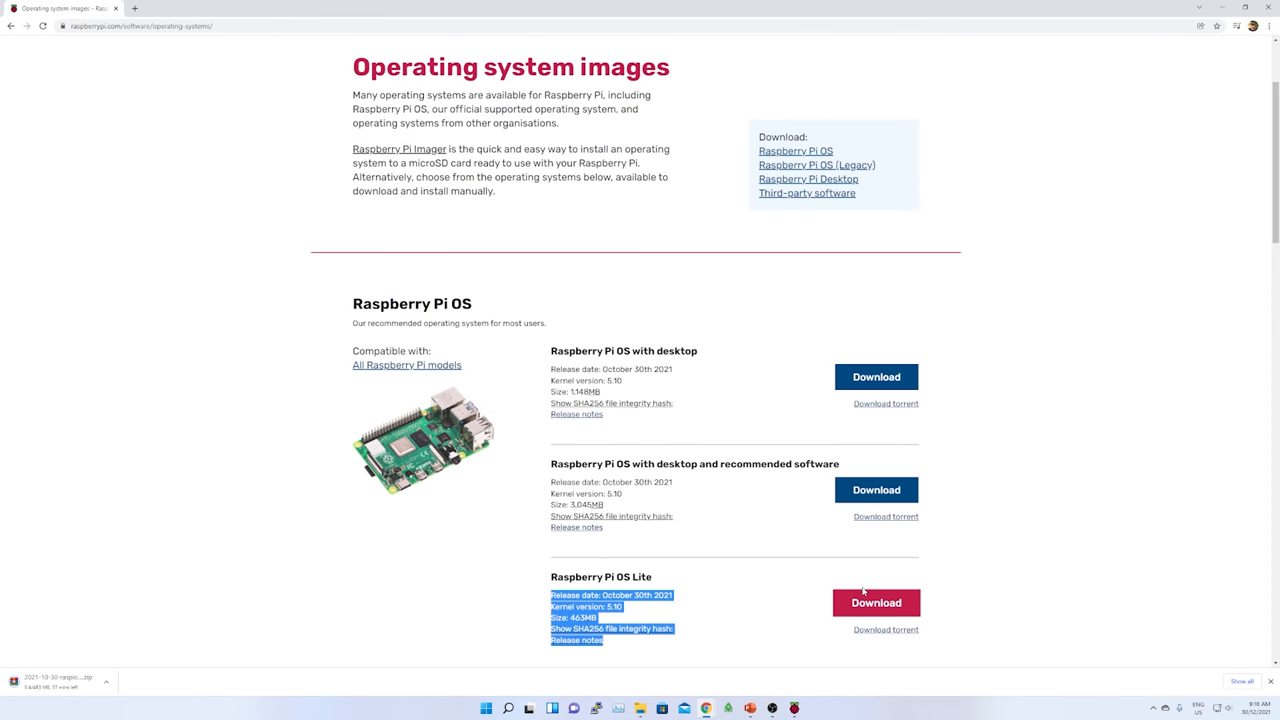
click(876, 602)
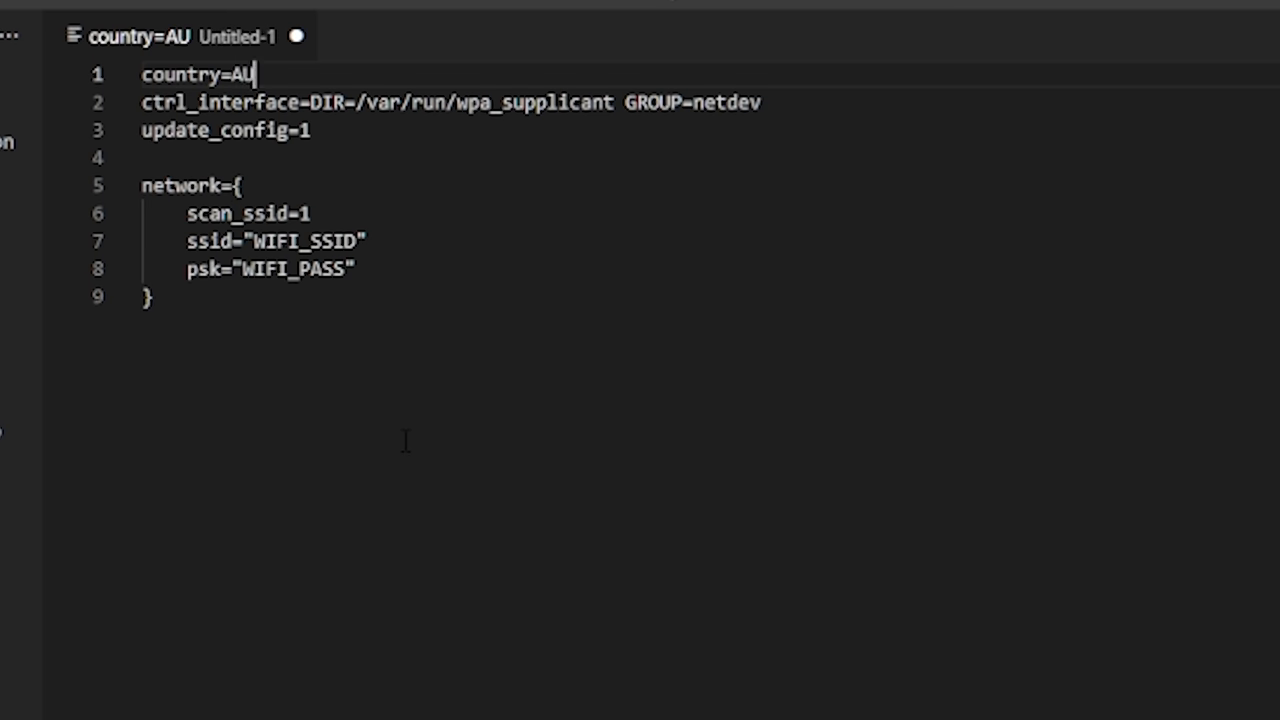
- Replace the WIFI_SSID and WIFI_PASS placeholders with the real network name and password
double_click(308, 240)
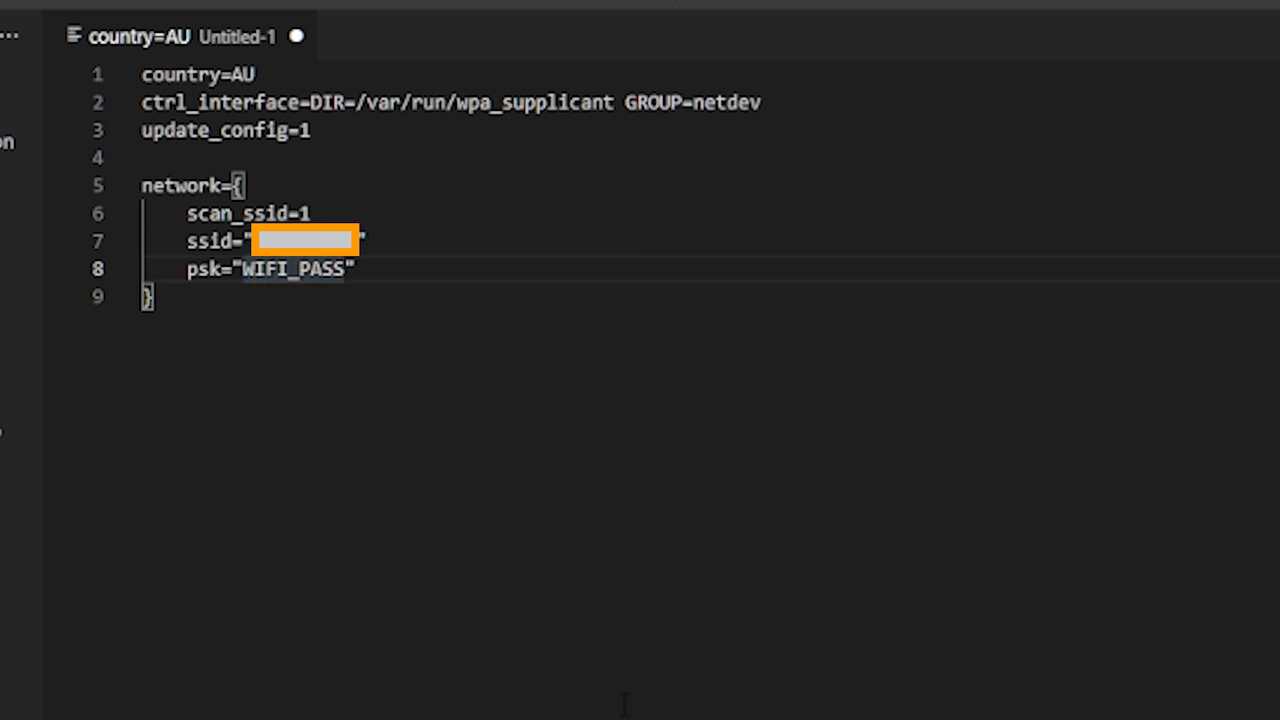
double_click(296, 268)
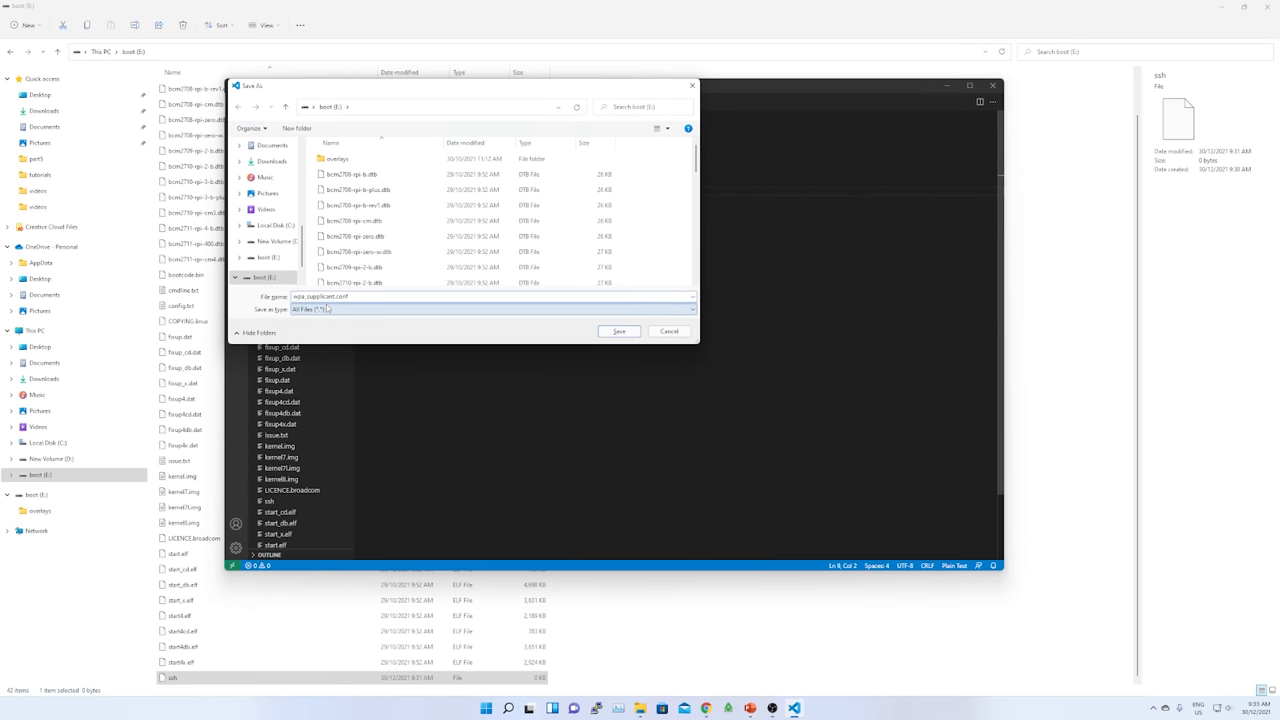
- Save the Wi-Fi configuration as wpa_supplicant.conf on the boot (E:) drive
click(618, 332)
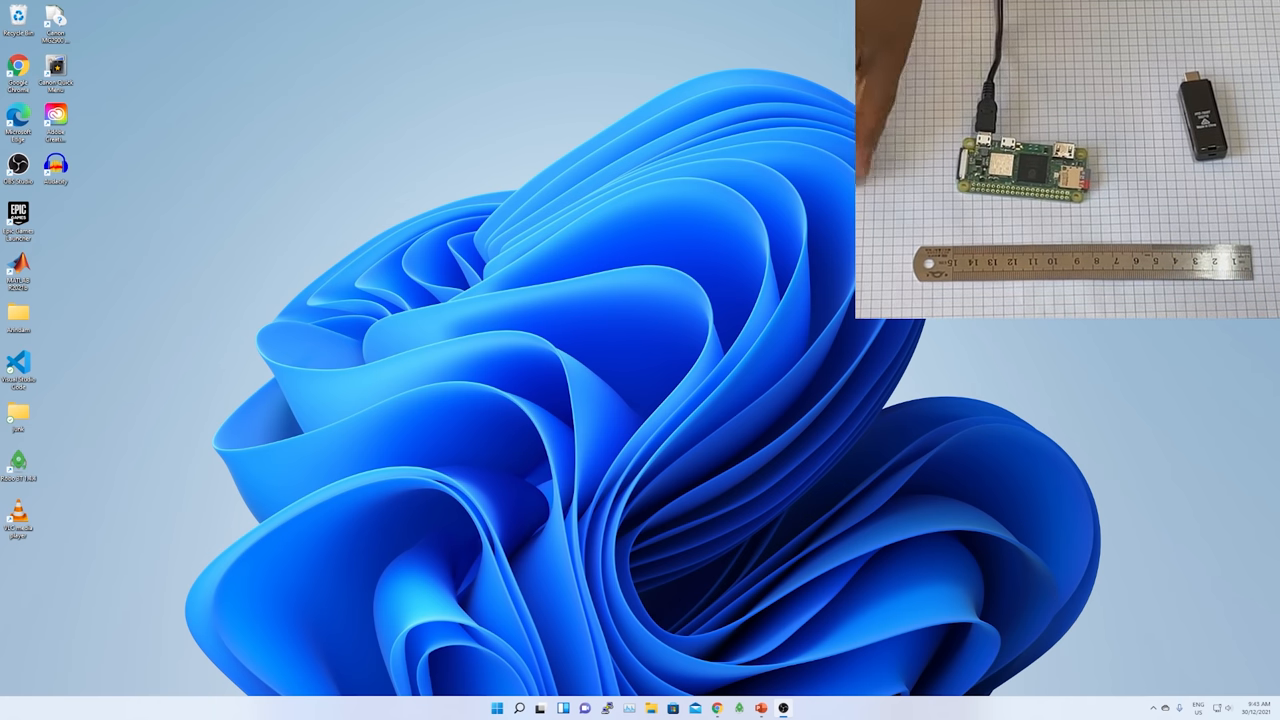
- Run ping raspberrypi from Command Prompt to check whether the Pi is reachable
click(520, 708)
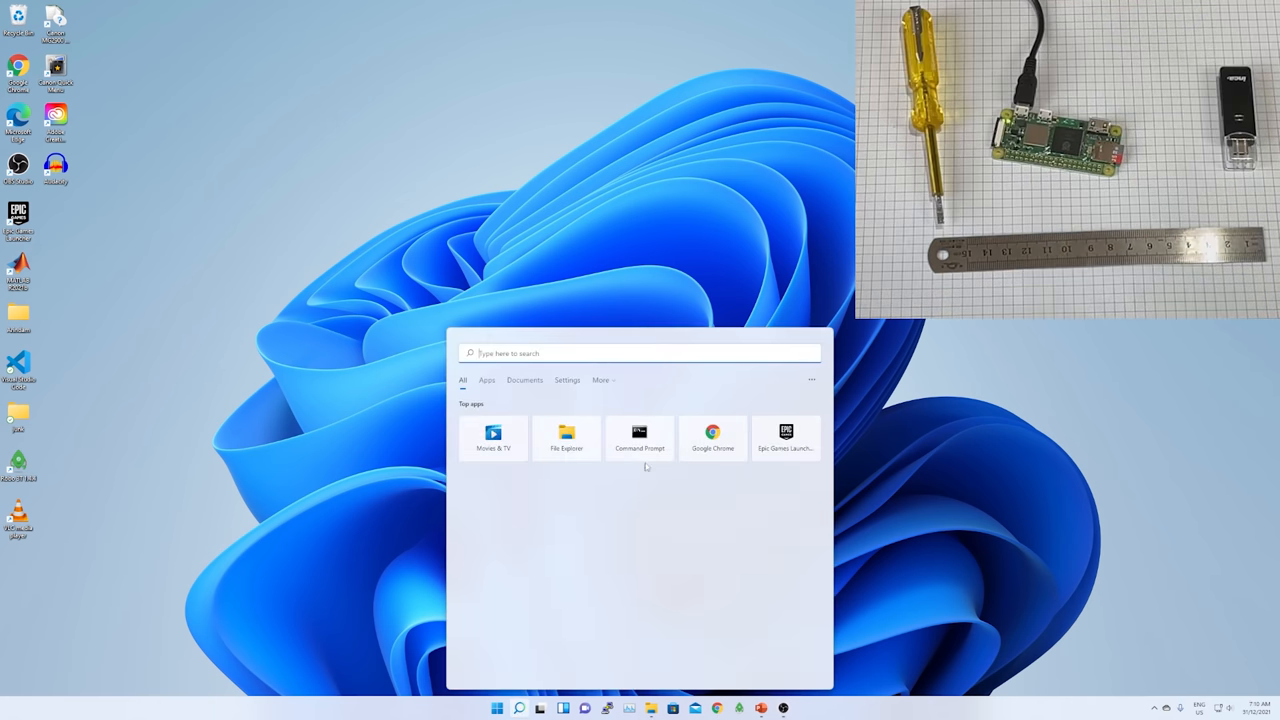
click(640, 436)
text(ping r)
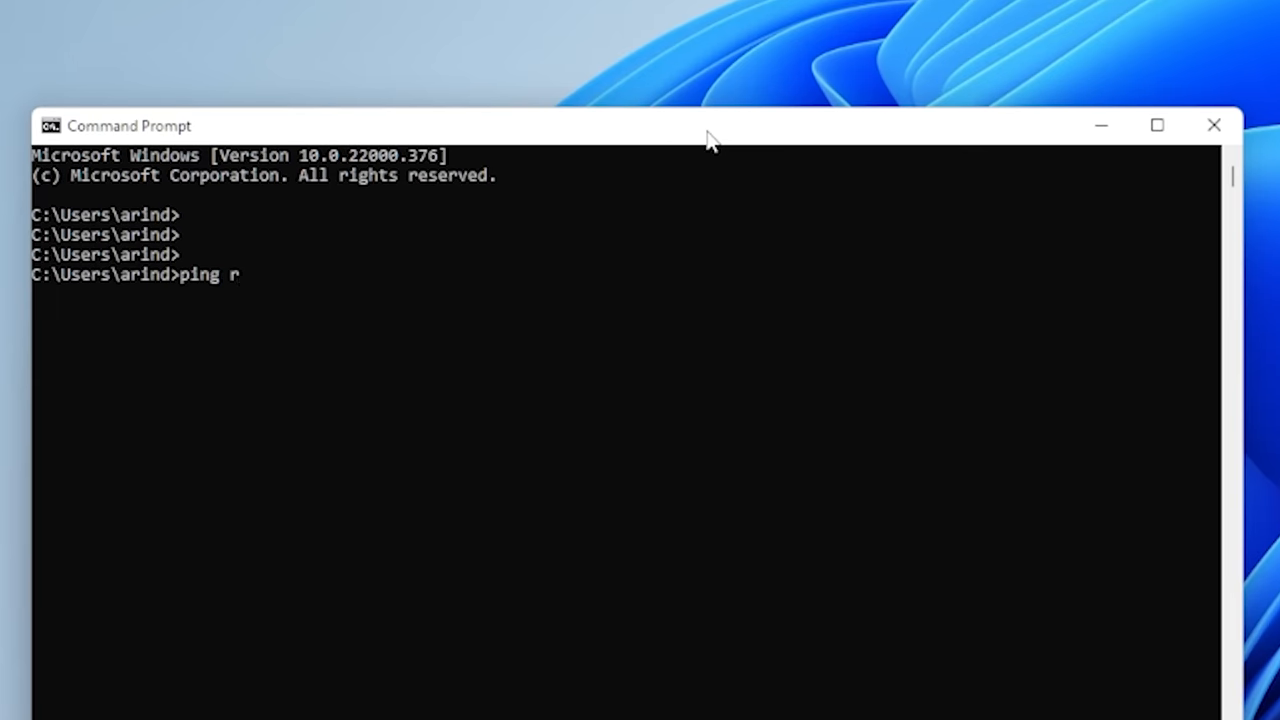
text(aspberrypi)
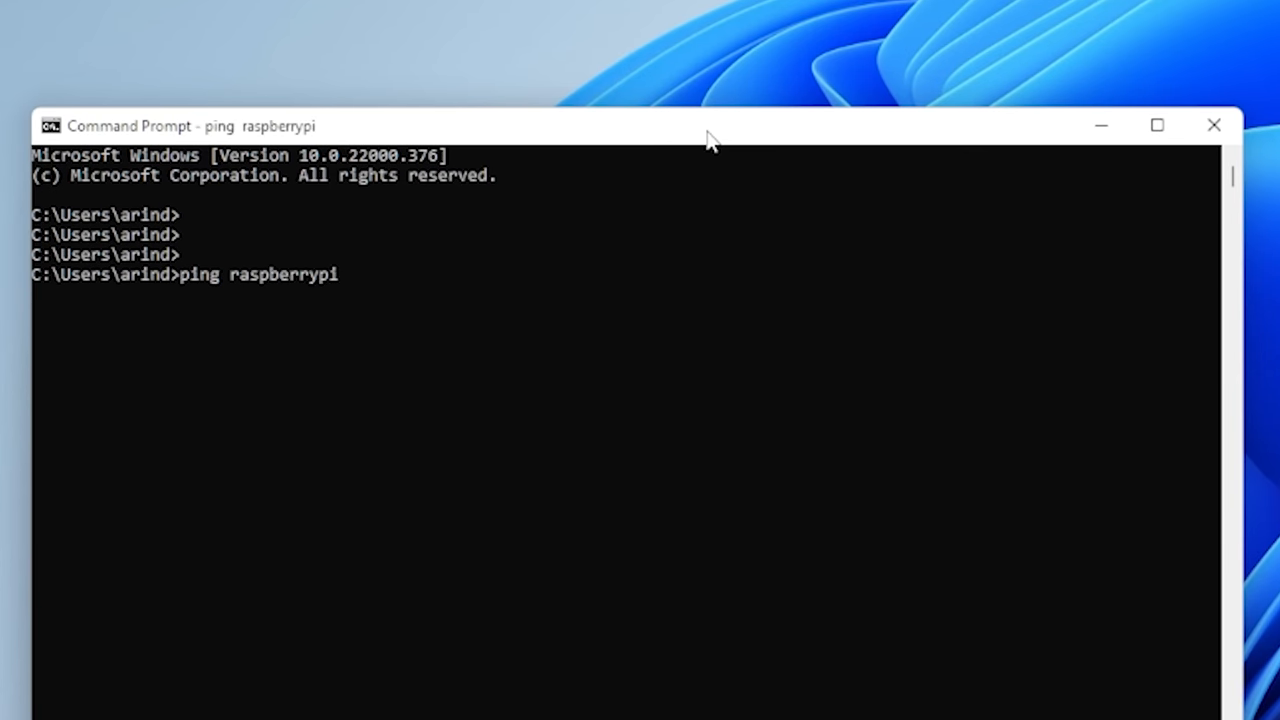
key(Return)
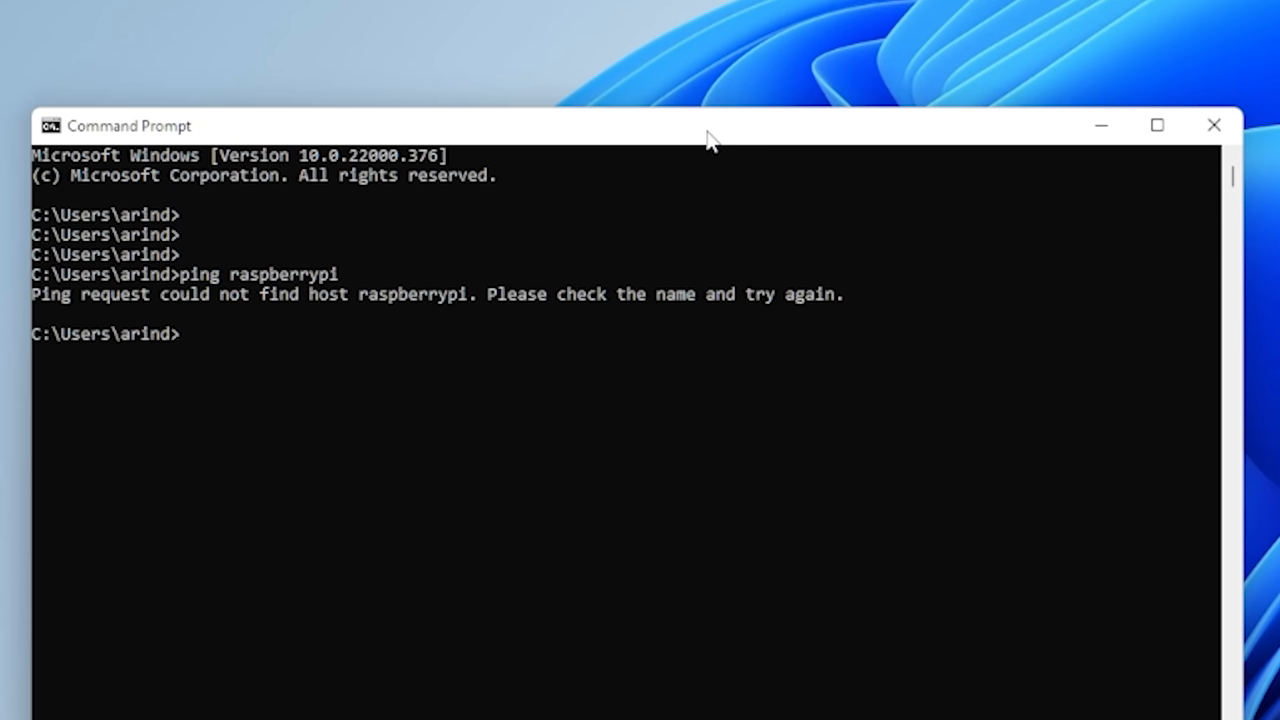
text(ping raspberrypi)
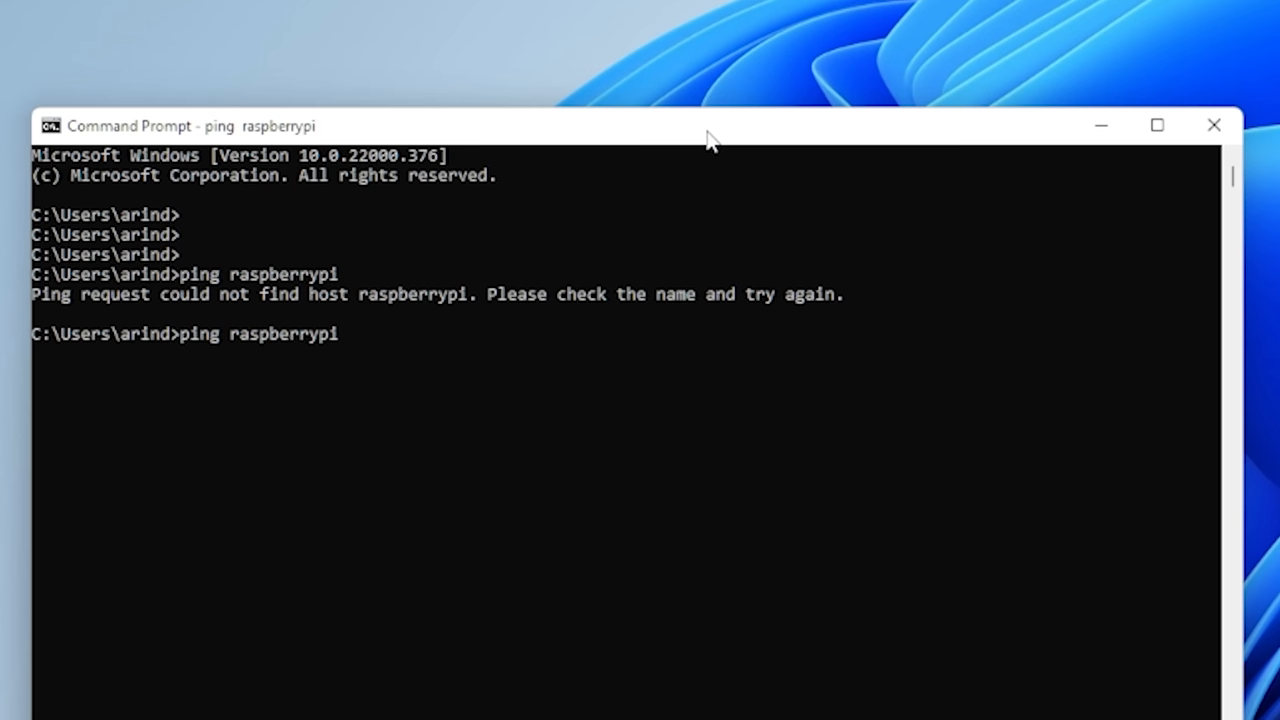
key(Return)
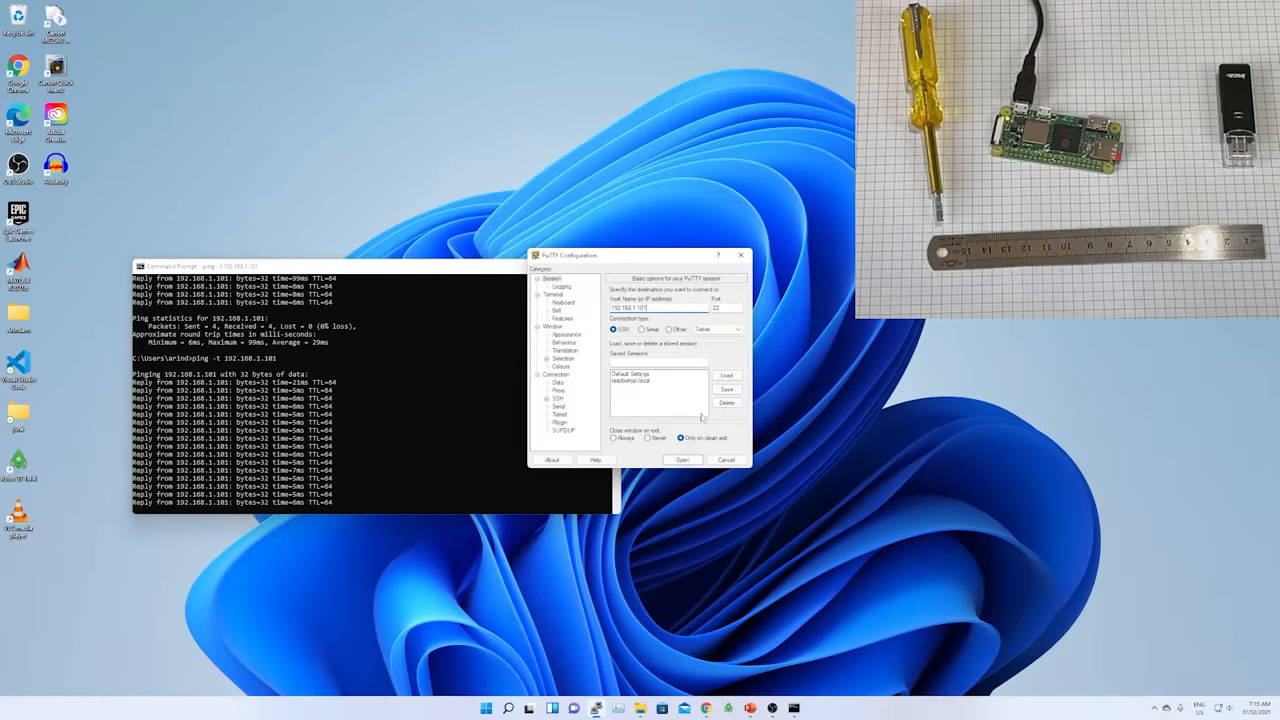
- Log into the Pi over SSH as pi and start passwd to change the password
click(682, 458)
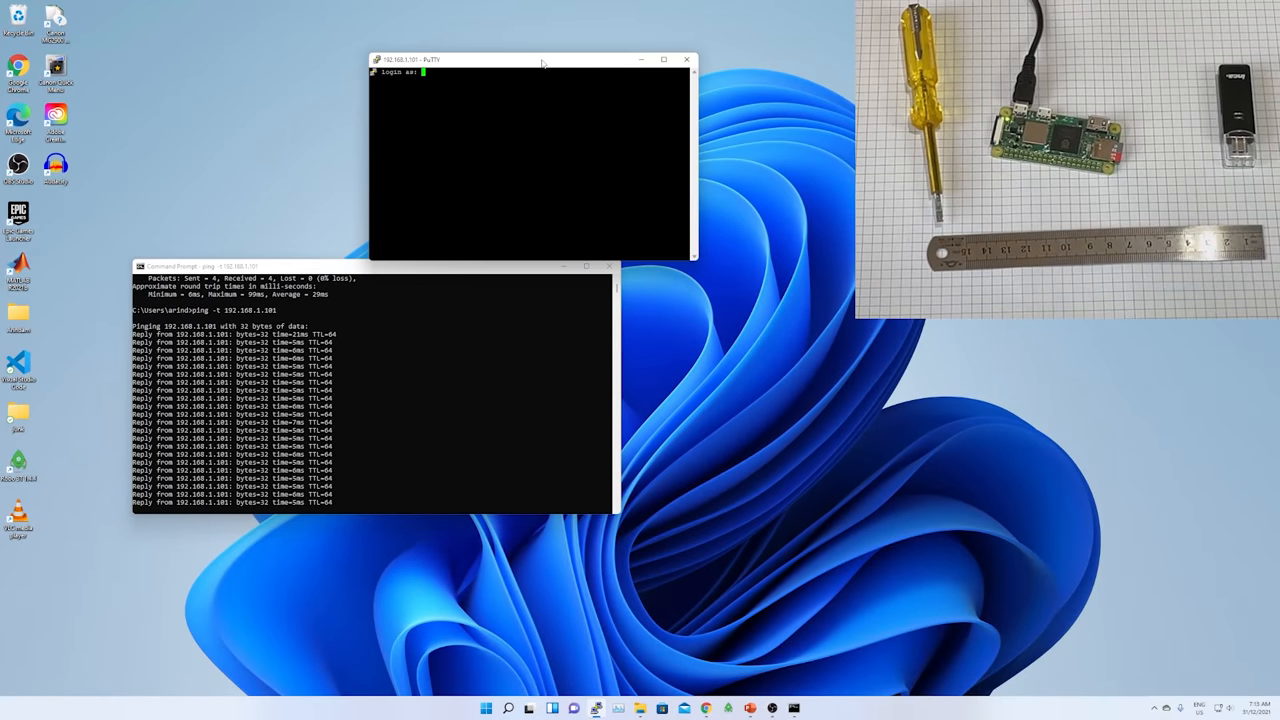
text(pi)
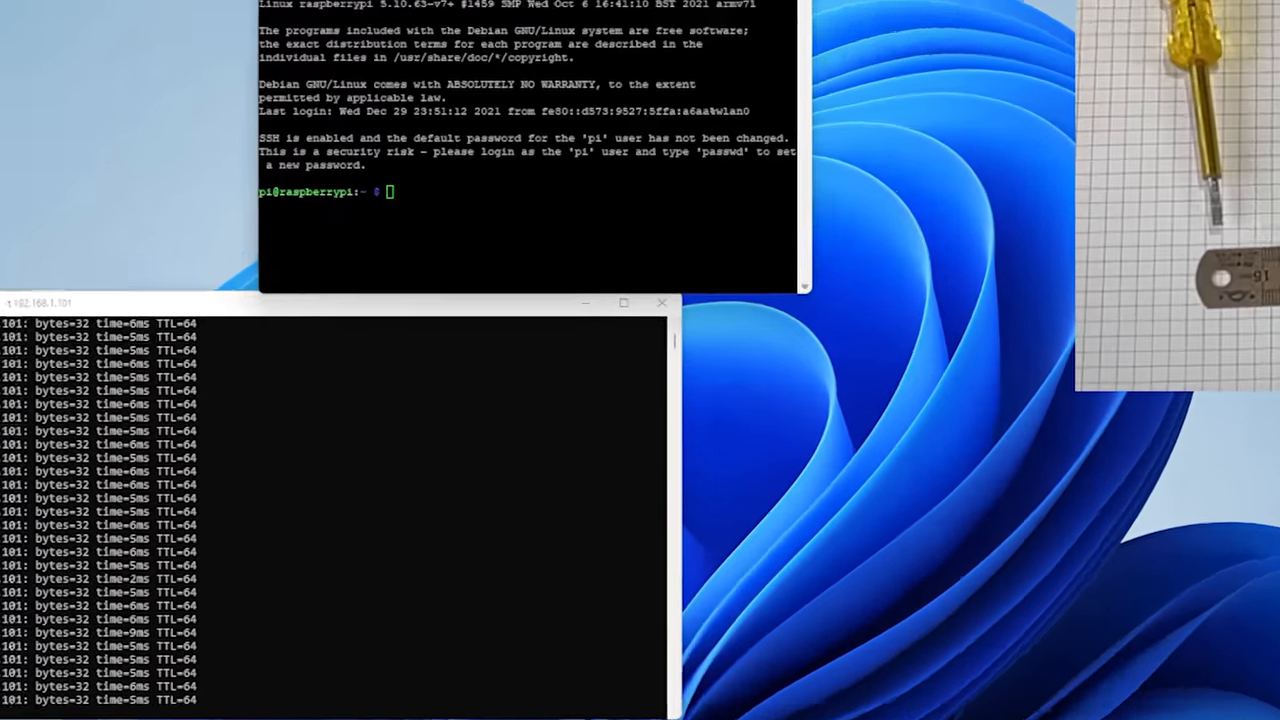
text(passwd)
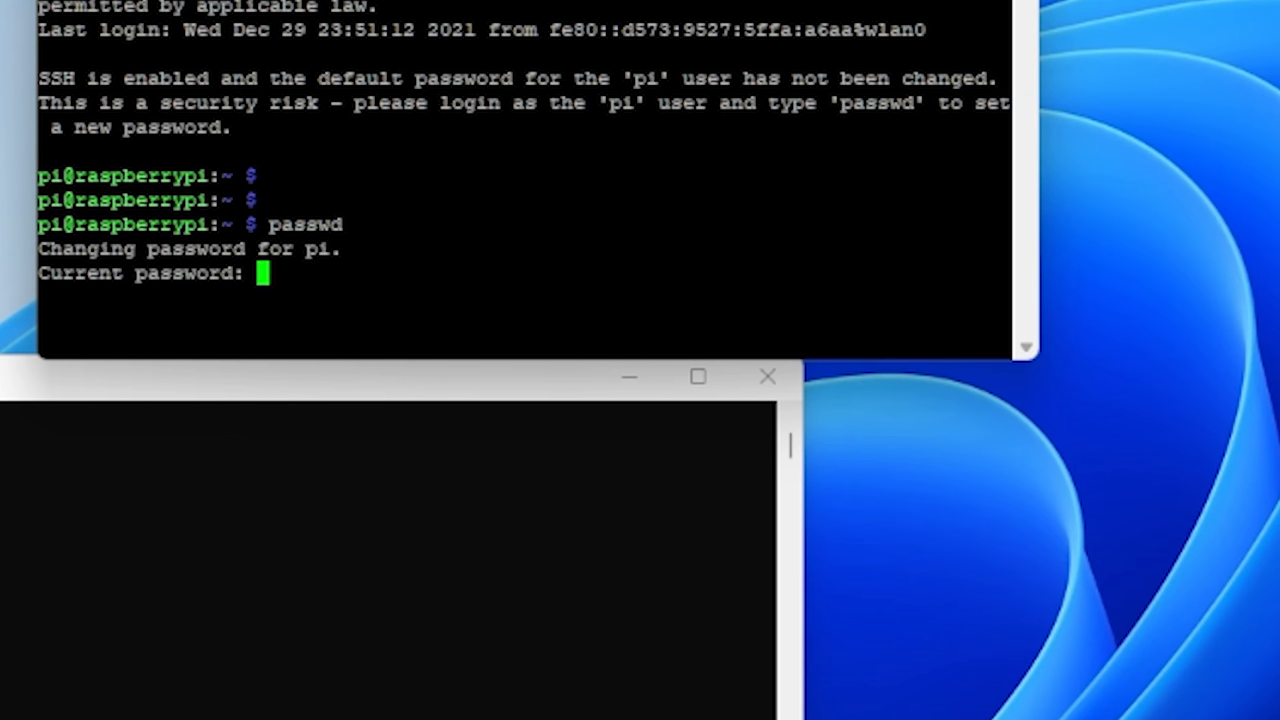
- Submit the current and new passwords to complete the password change
key(Return)
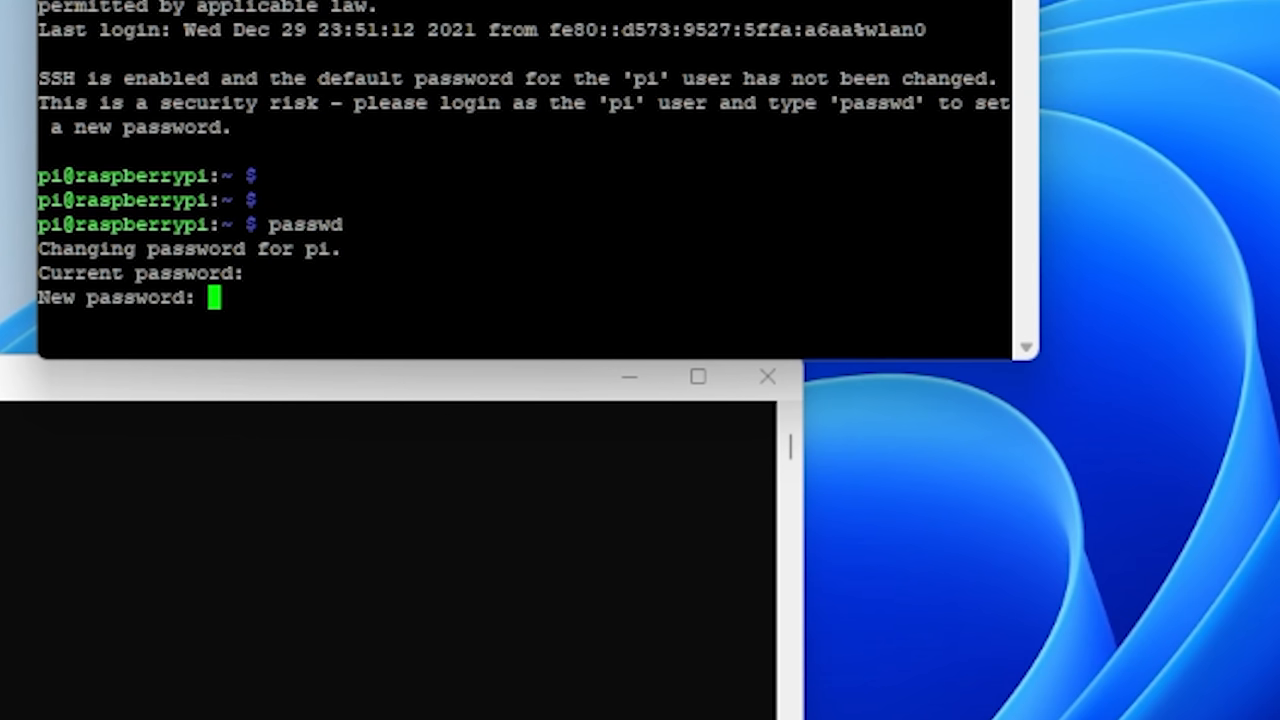
key(Return)
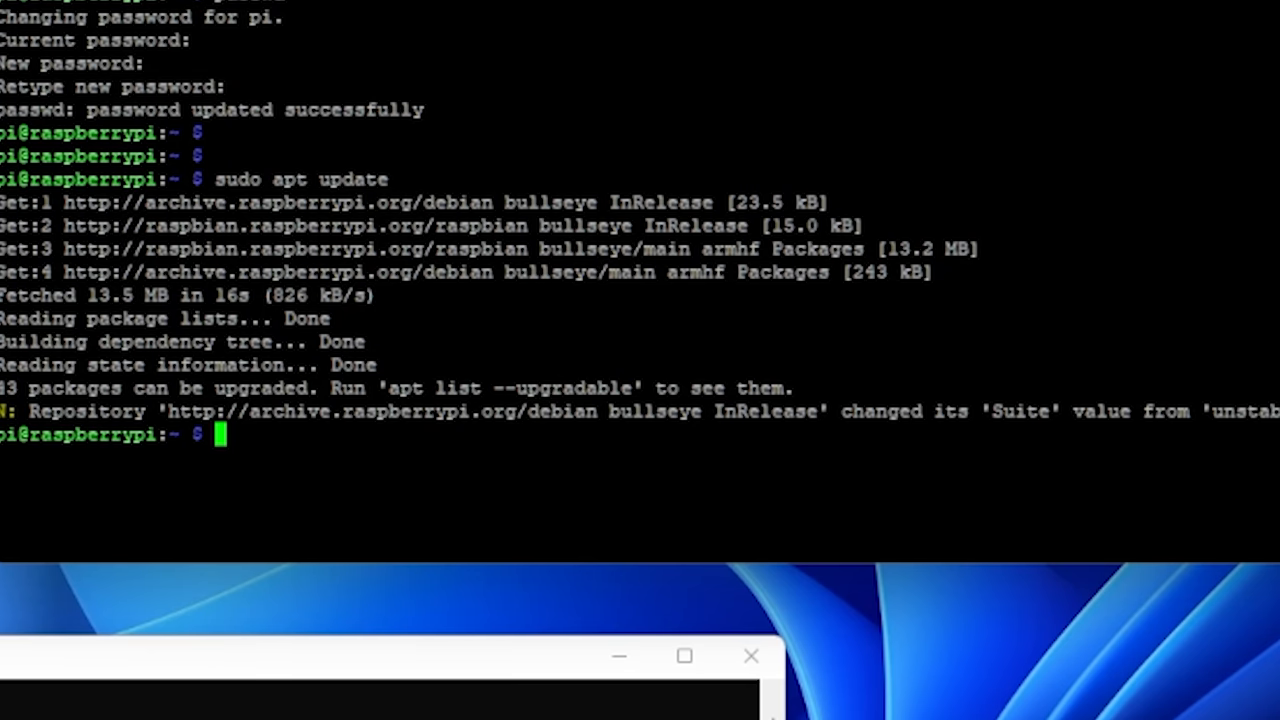
- Run sudo apt upgrade and decline both the overlay file system and boot write-protection
text(sudo apt upgrade)
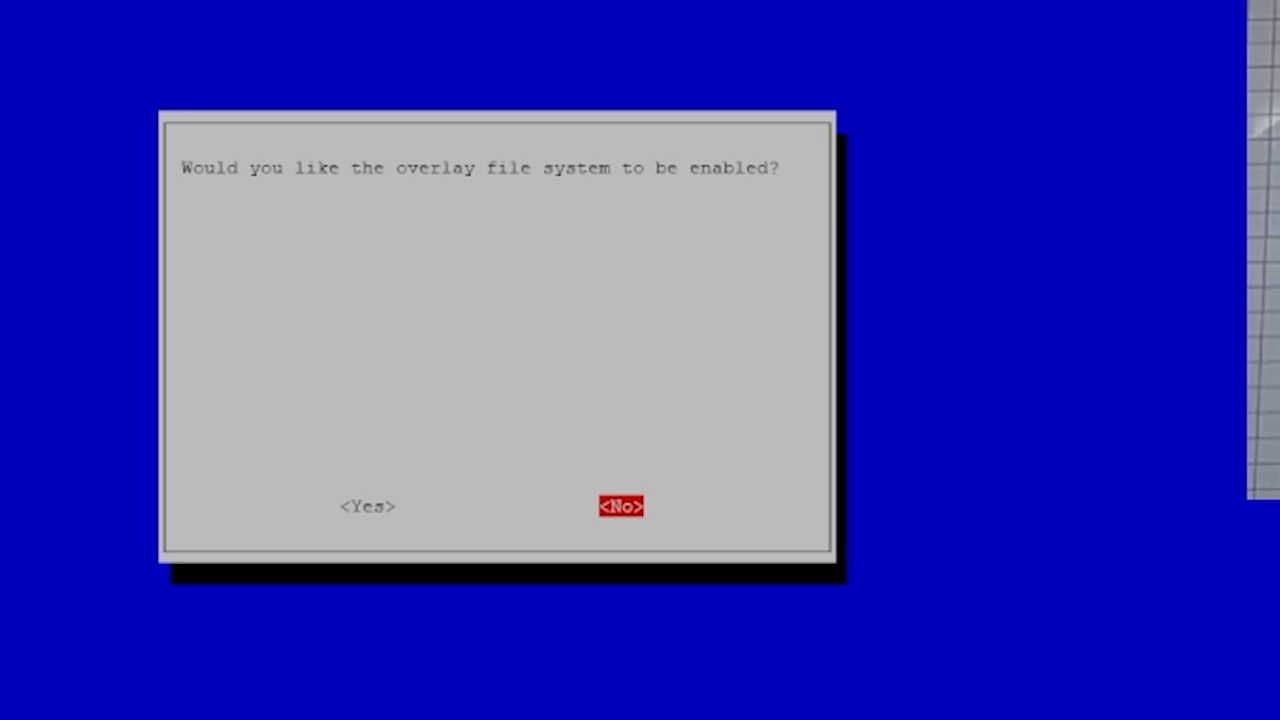
click(620, 504)
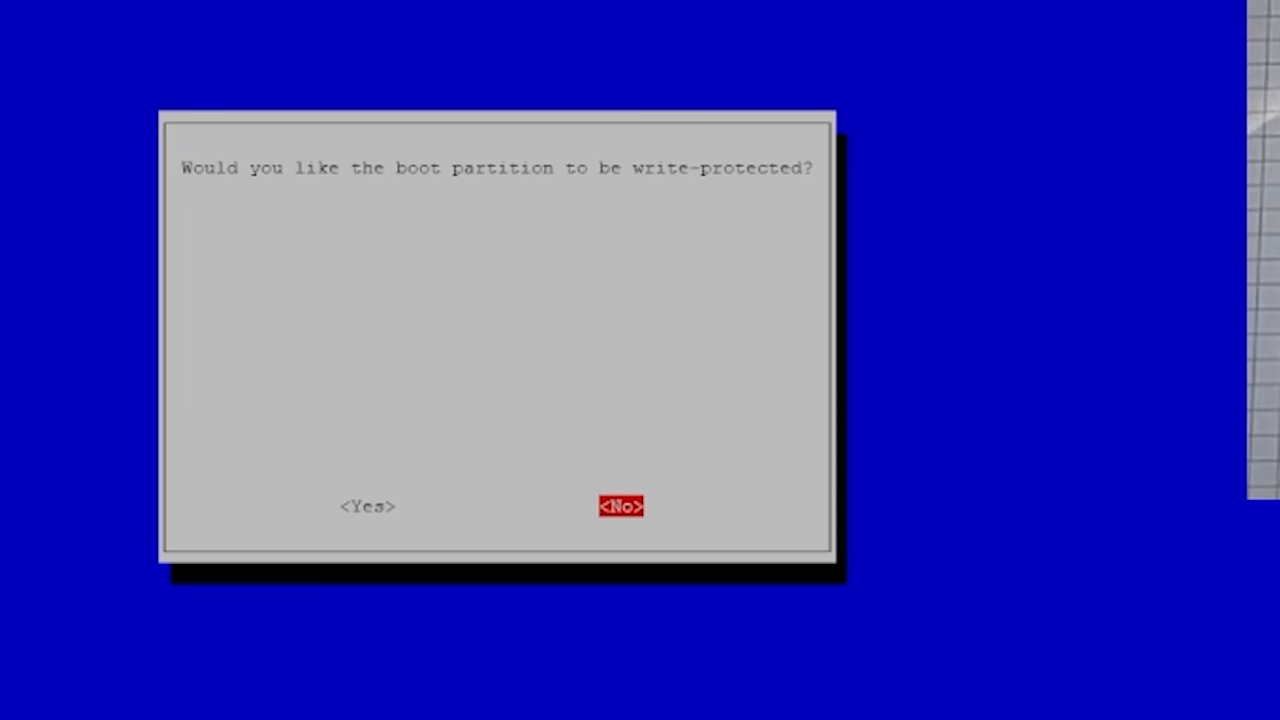
click(620, 504)
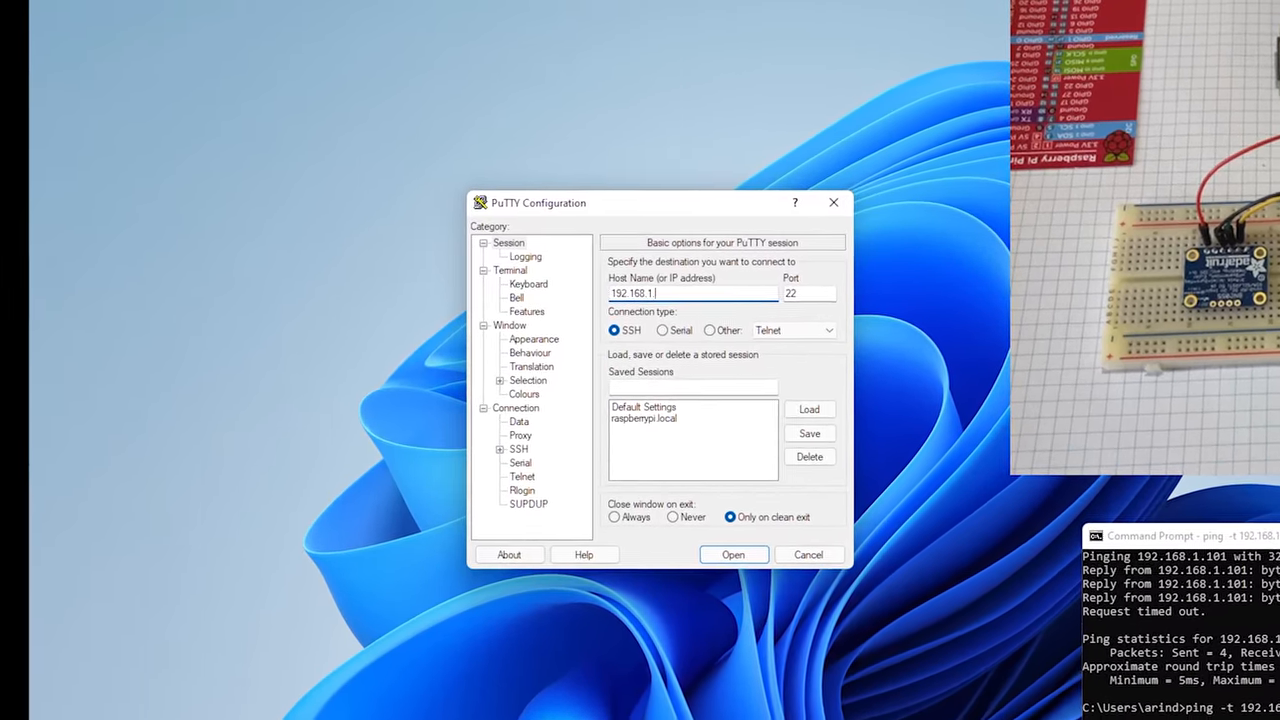
- Connect to 192.168.1.101 as pi and run a sudo i2cdetect bus scan
click(732, 554)
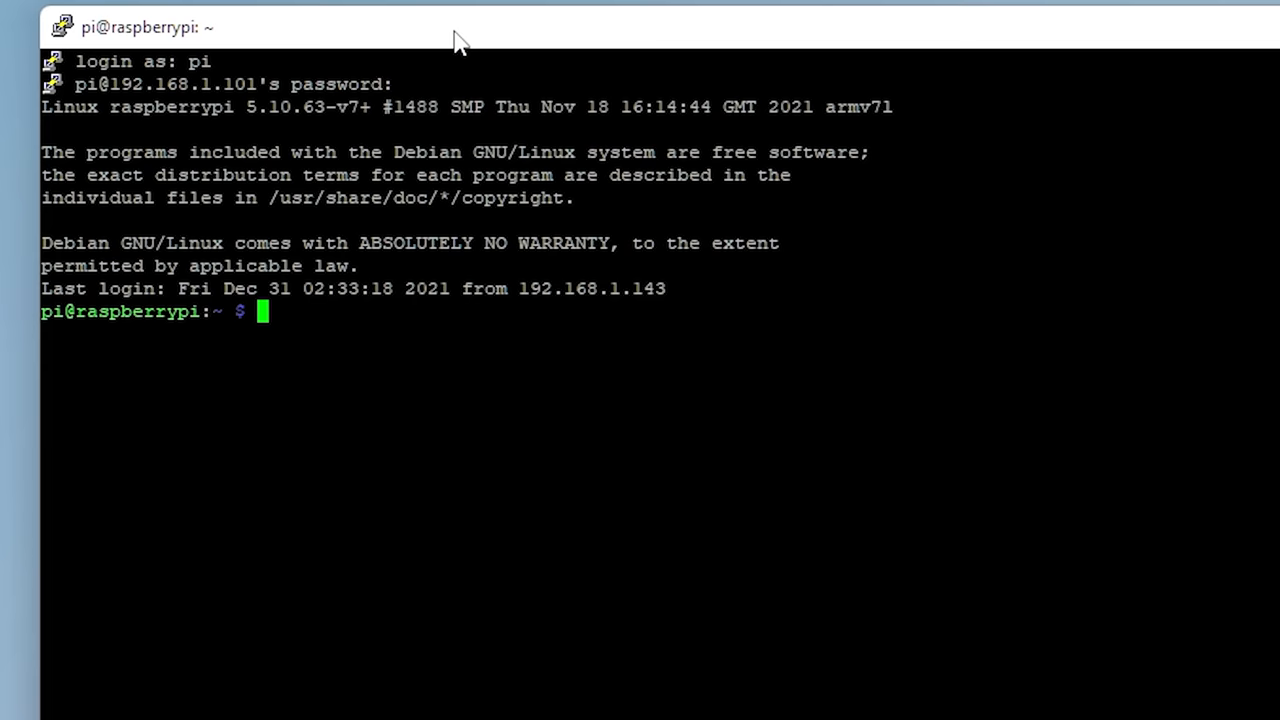
text(sudo i2cdetect -)
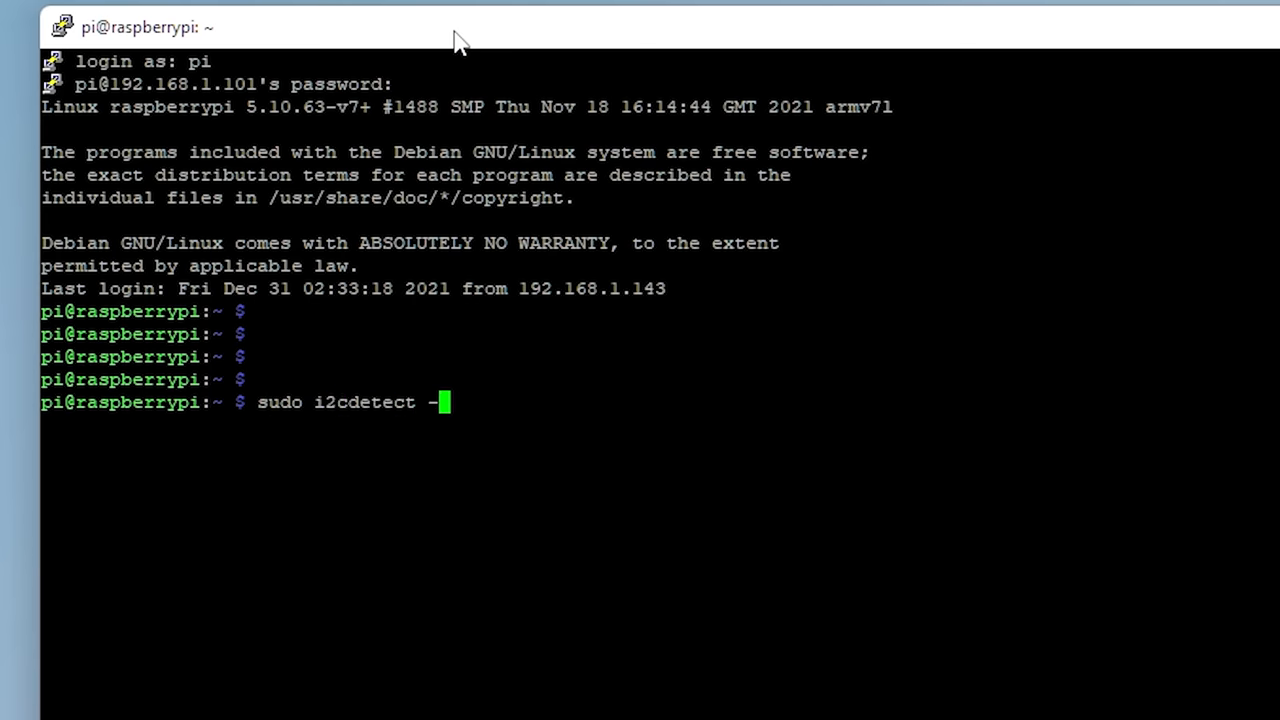
key(Return)
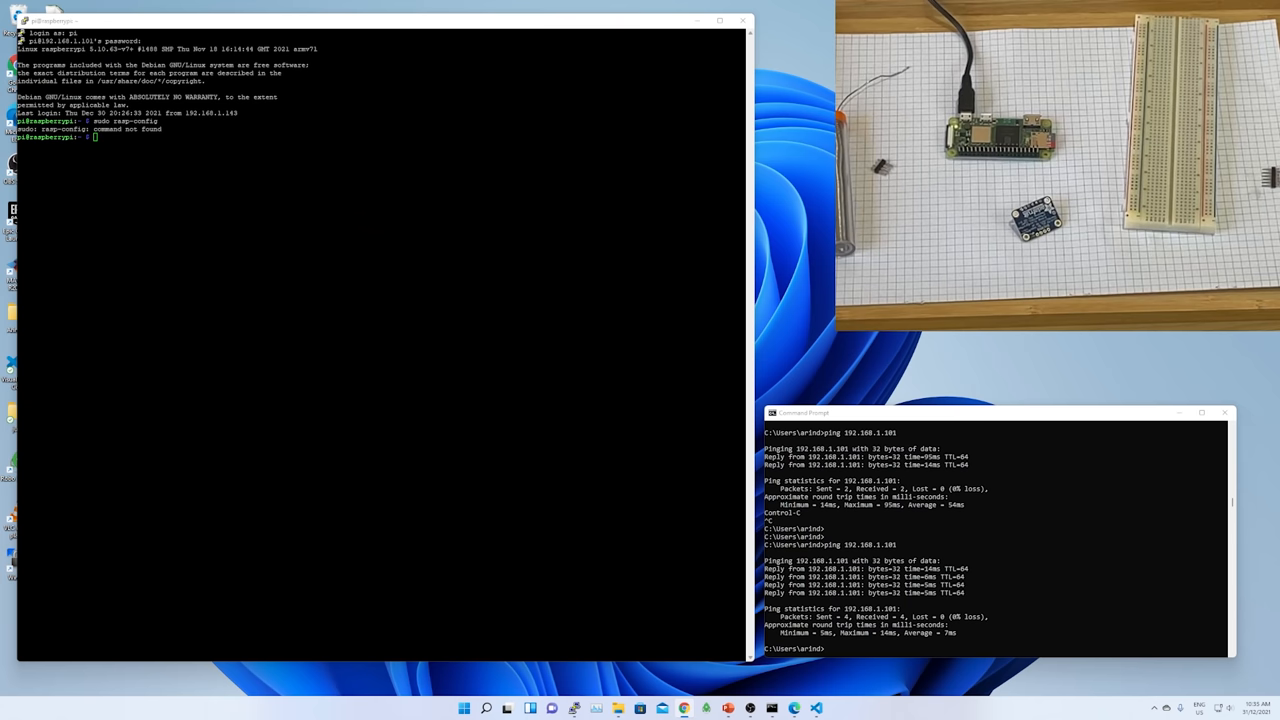
- Clear the terminal, run sudo raspi-config and enable I2C under Interface Options
text(clear)
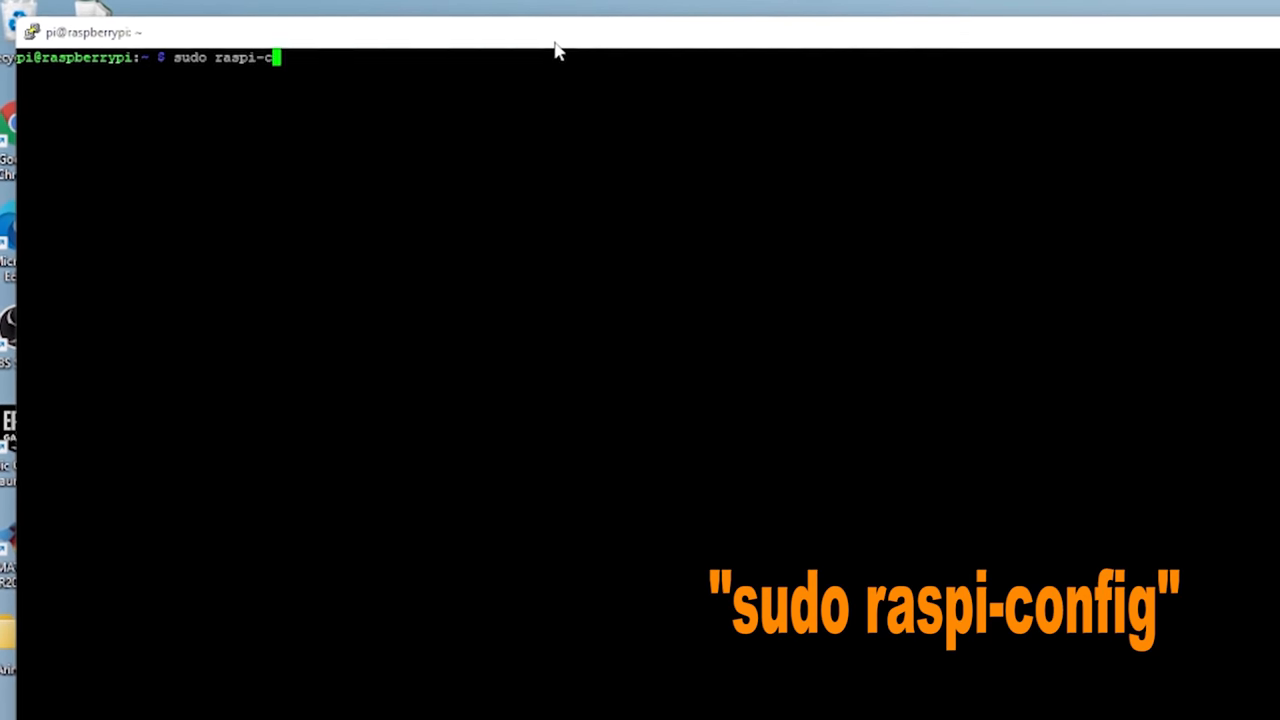
key(Return)
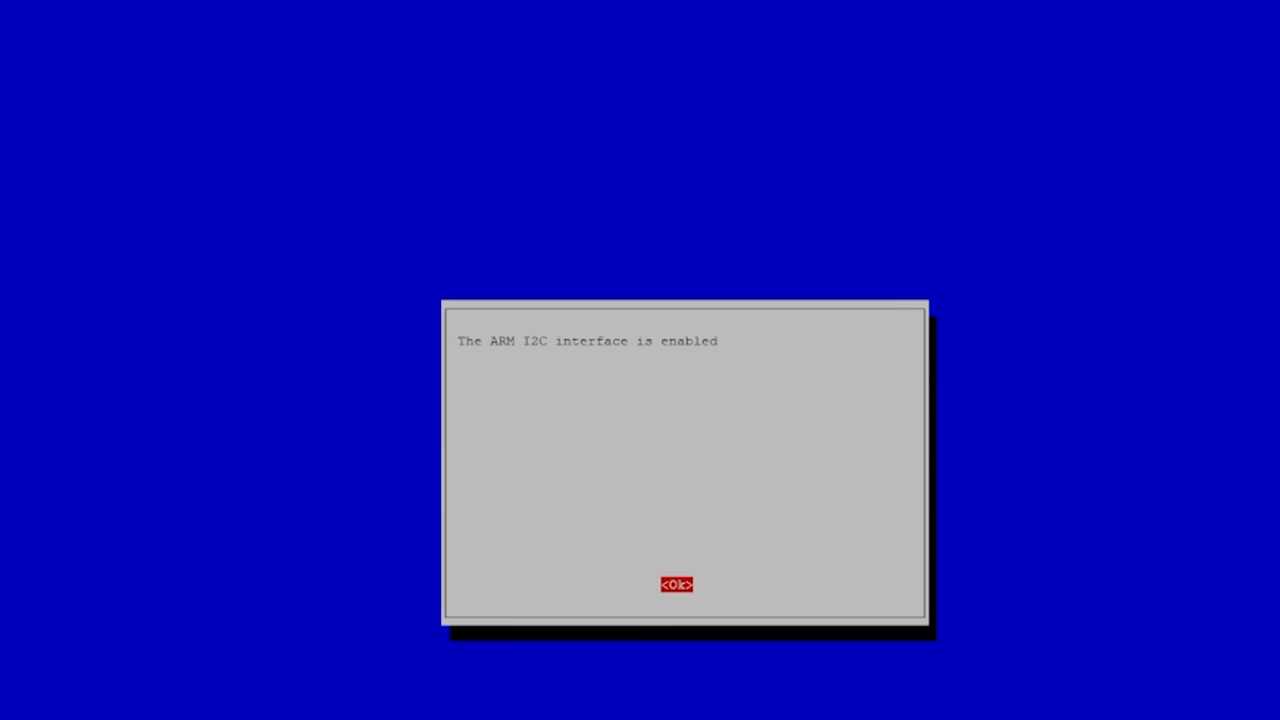
click(676, 584)
text(sudo reboo)
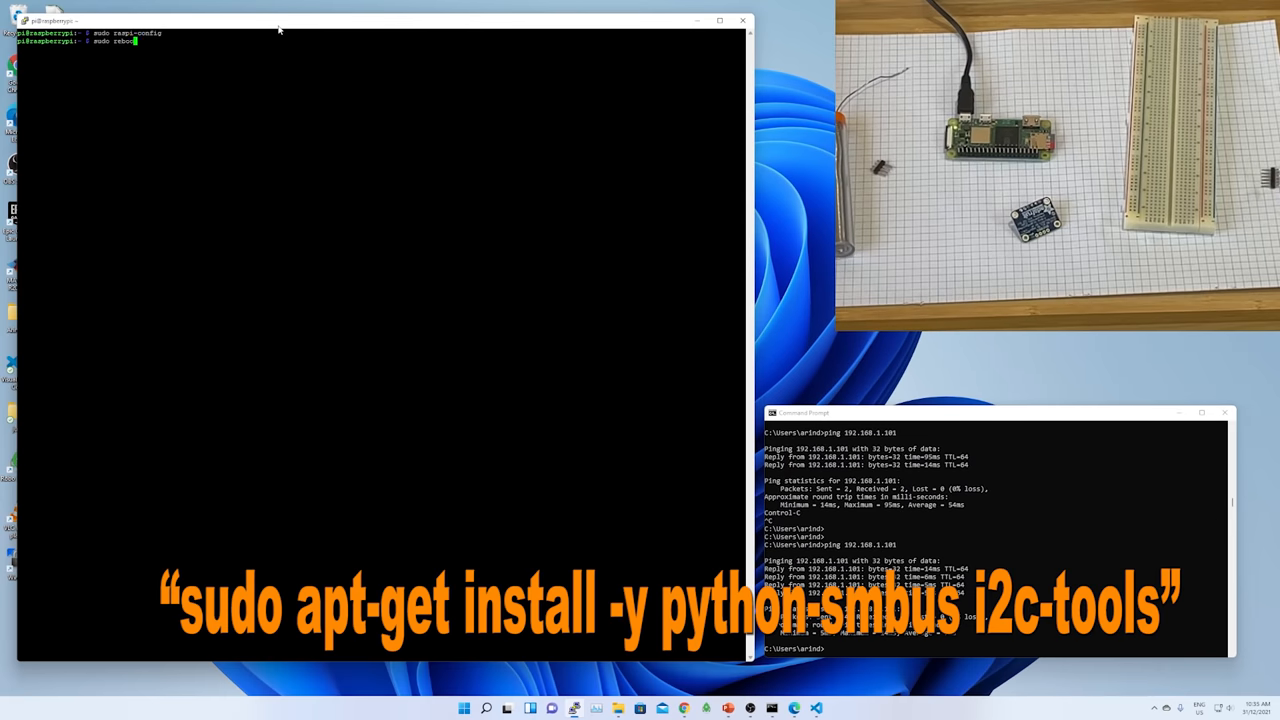